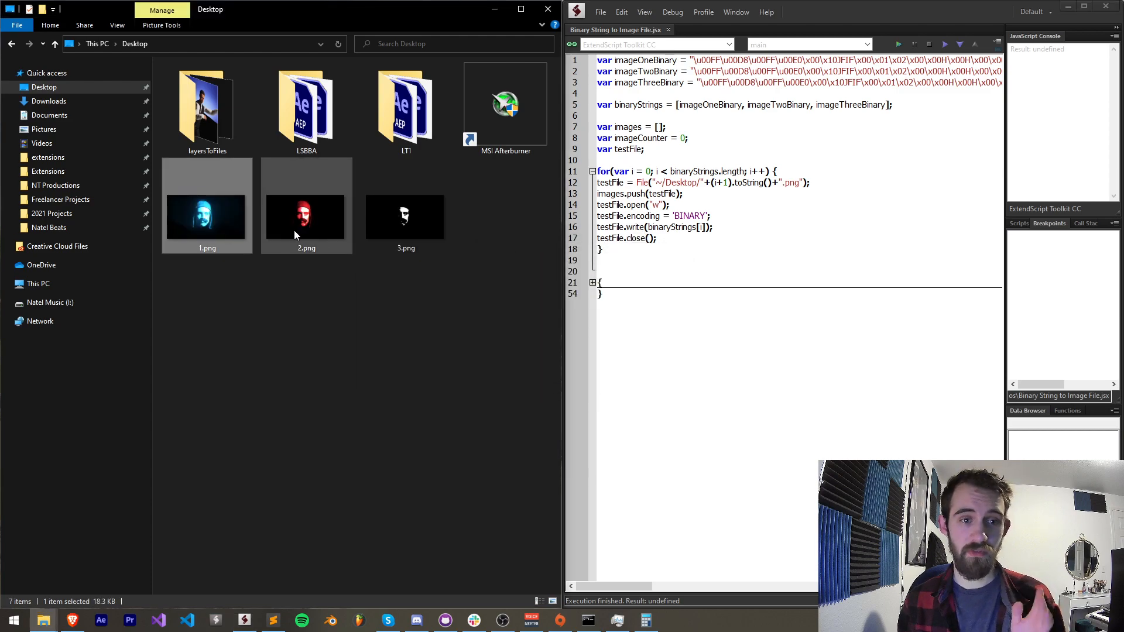
Run the script and use Next to step the Dockable Script panel from the third image to the first.
click(406, 216)
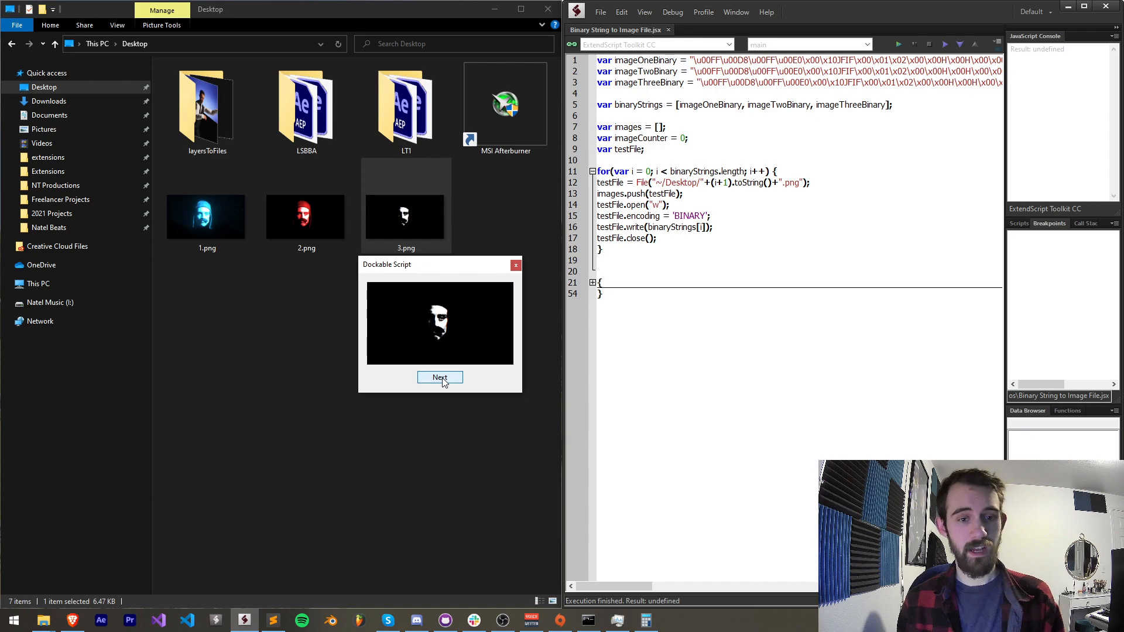
click(440, 379)
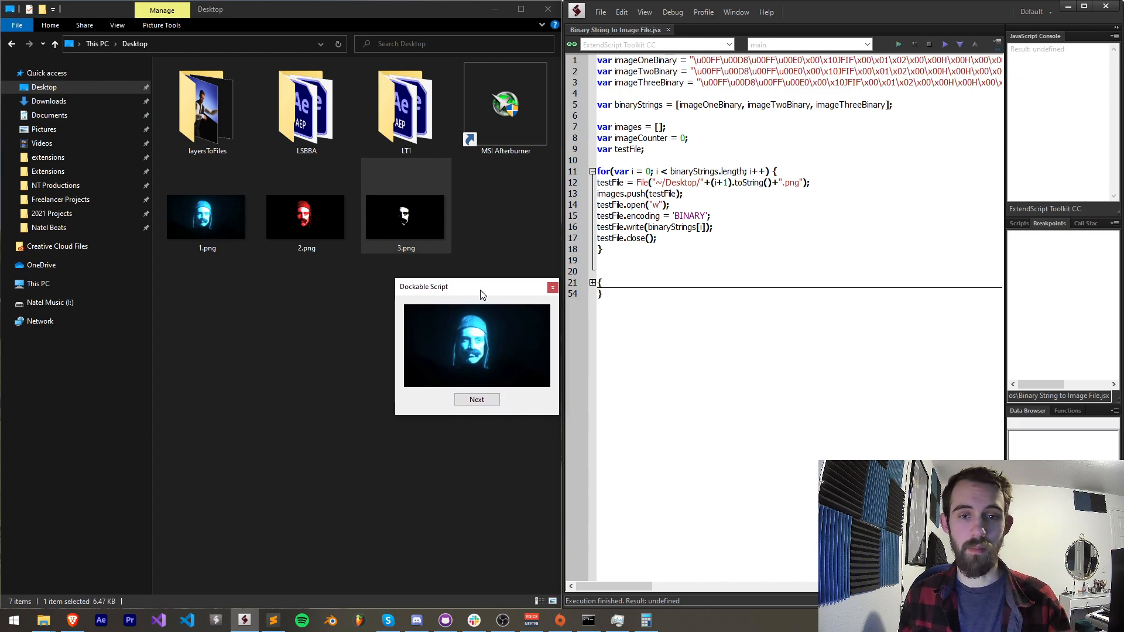
click(415, 621)
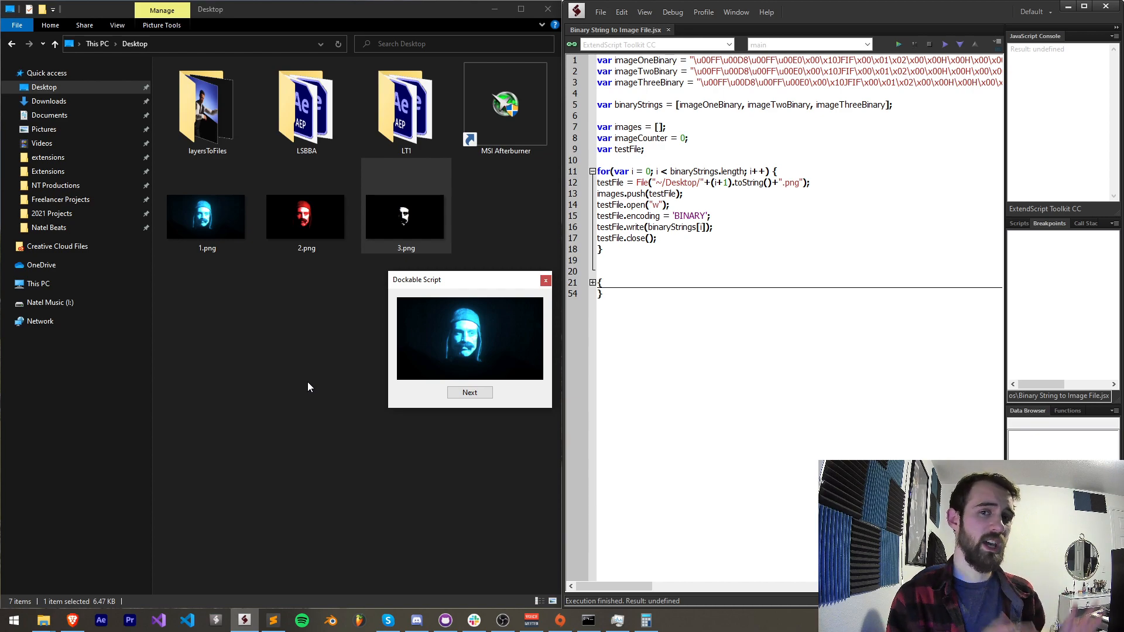
mouse_move(516, 256)
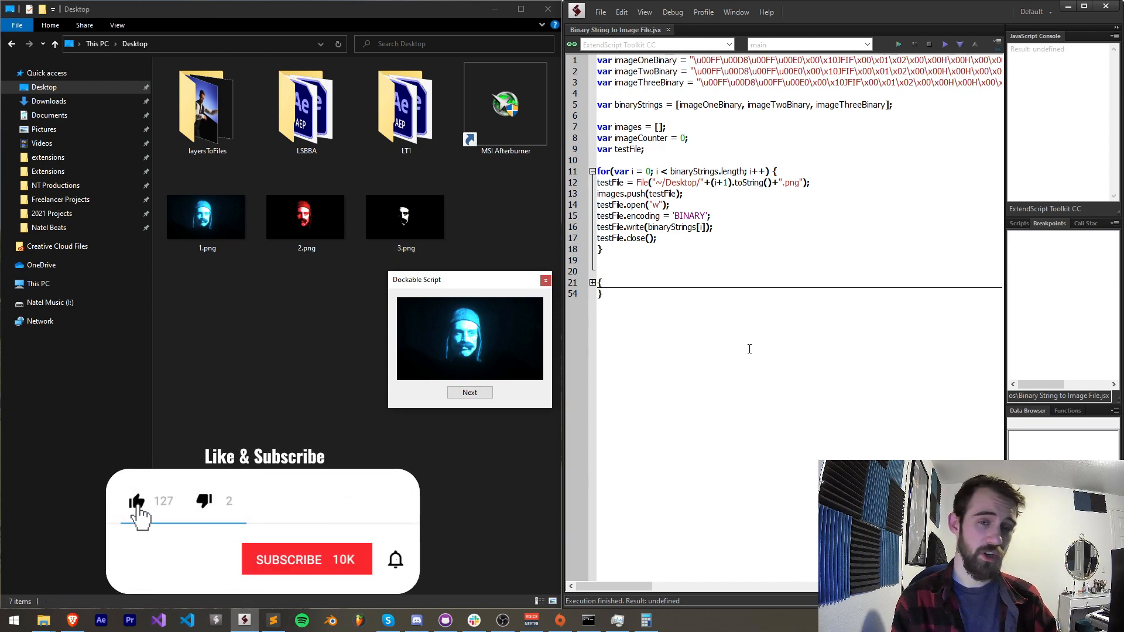
Bring up the channel's Join membership dialog and view the Supporter tier.
click(307, 559)
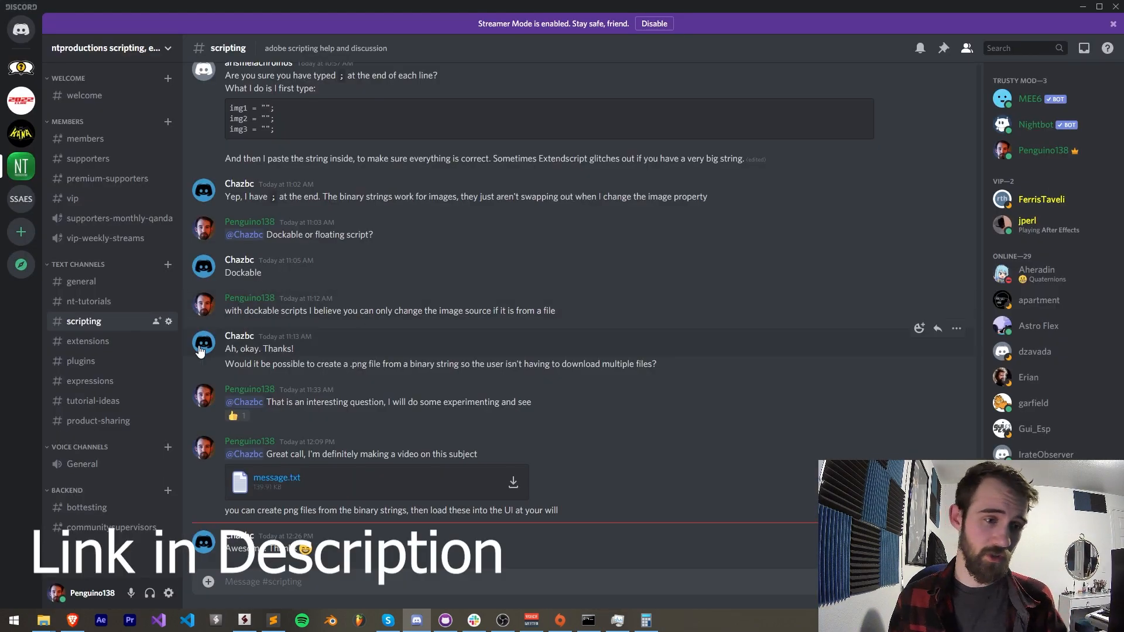
mouse_move(607, 309)
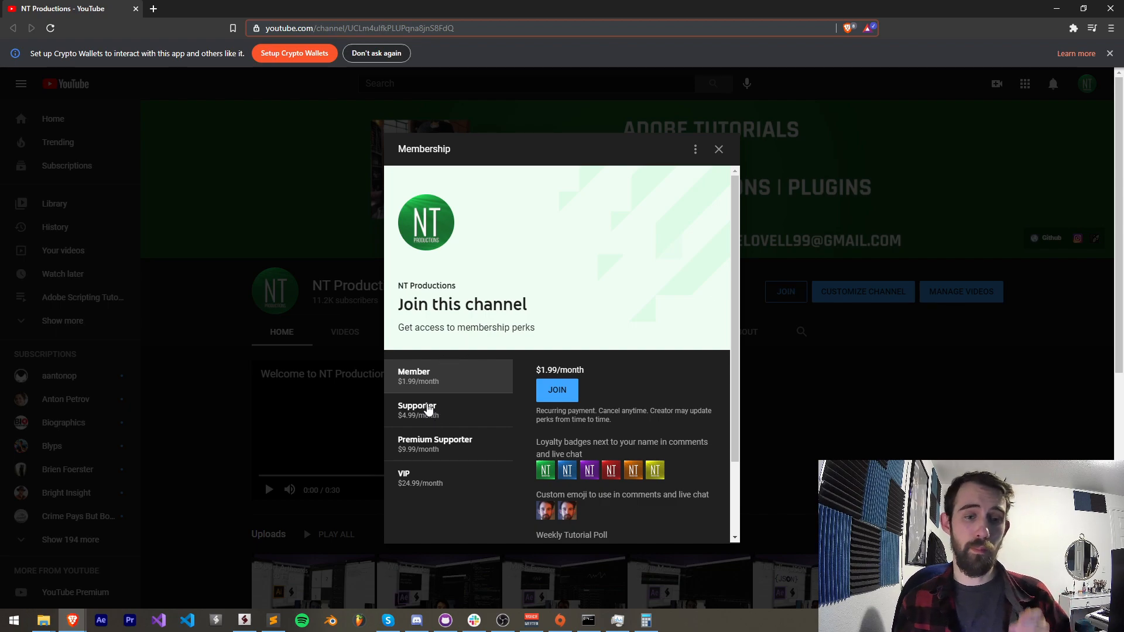
click(445, 477)
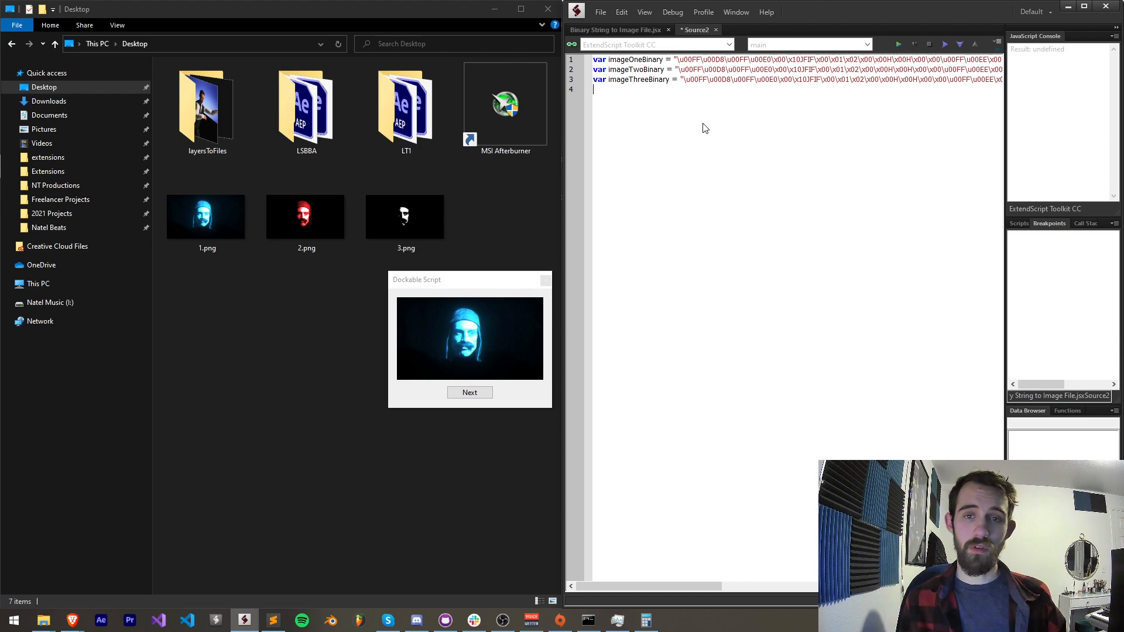
Declare var binaryStrings = [imageOneBinary, imageTwoBinary, imageThreeBinary]; below the three string variables.
drag(682, 78, 796, 78)
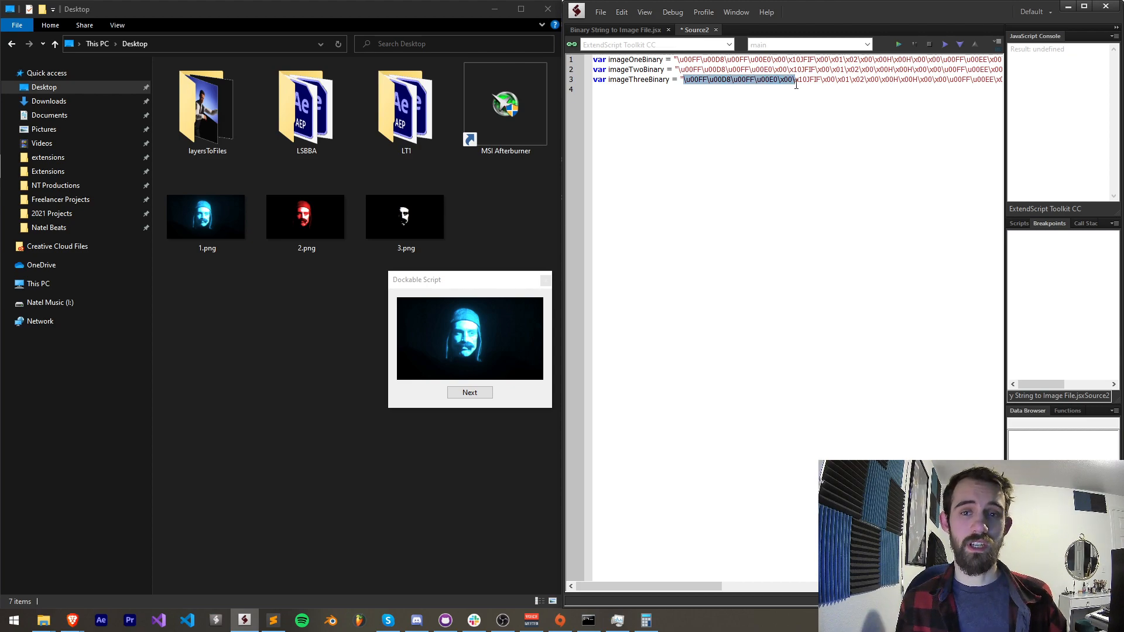
click(794, 107)
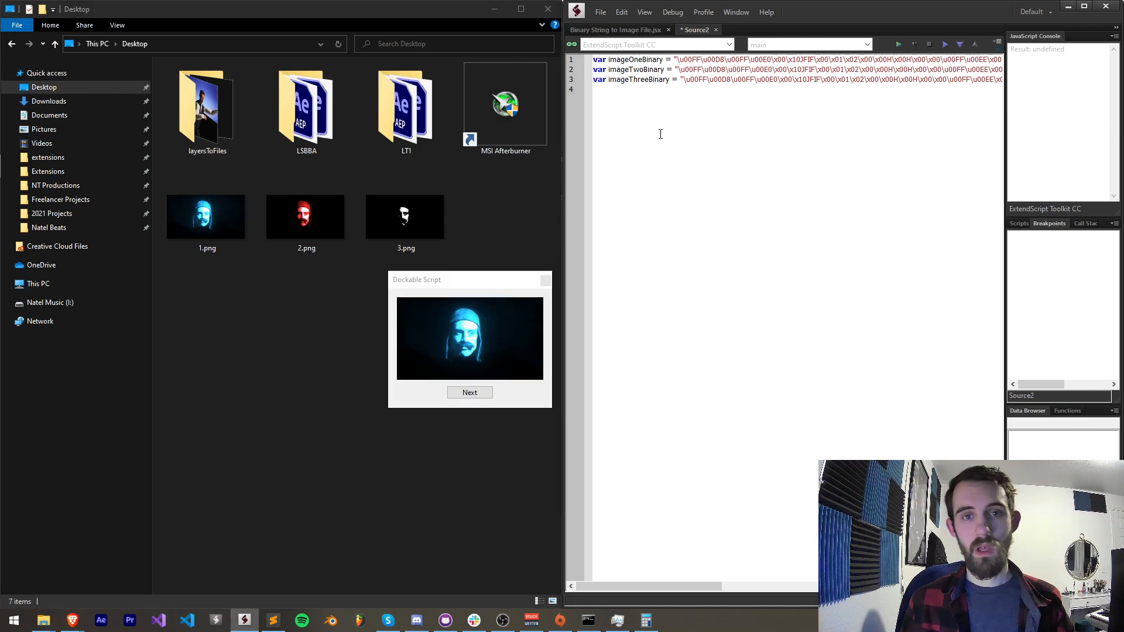
text(var)
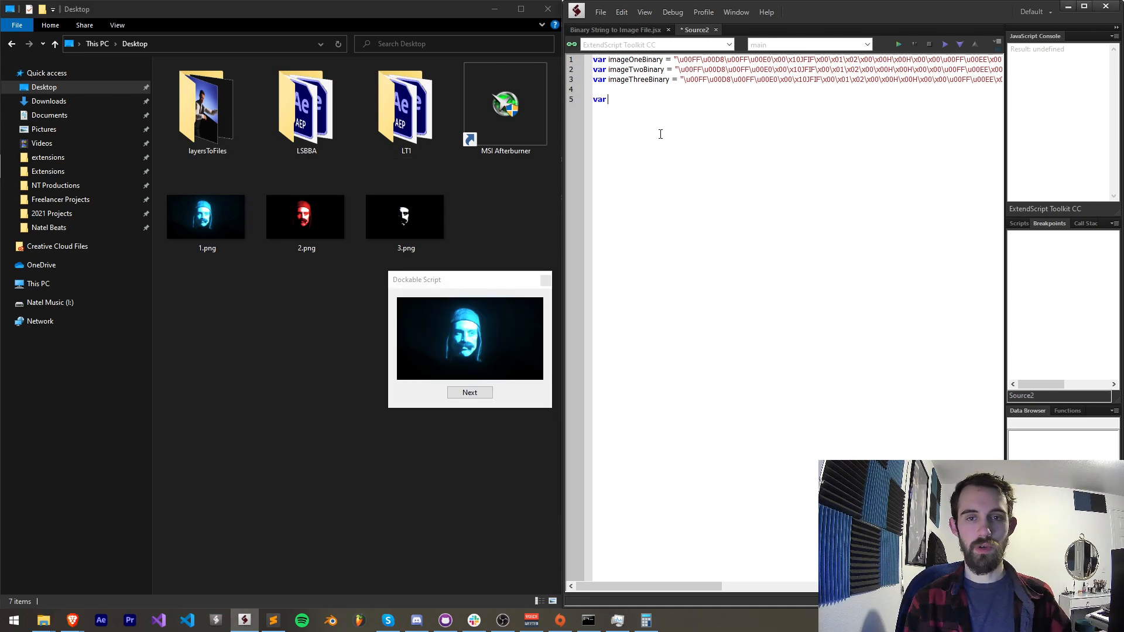
text(binaryStrings = [)
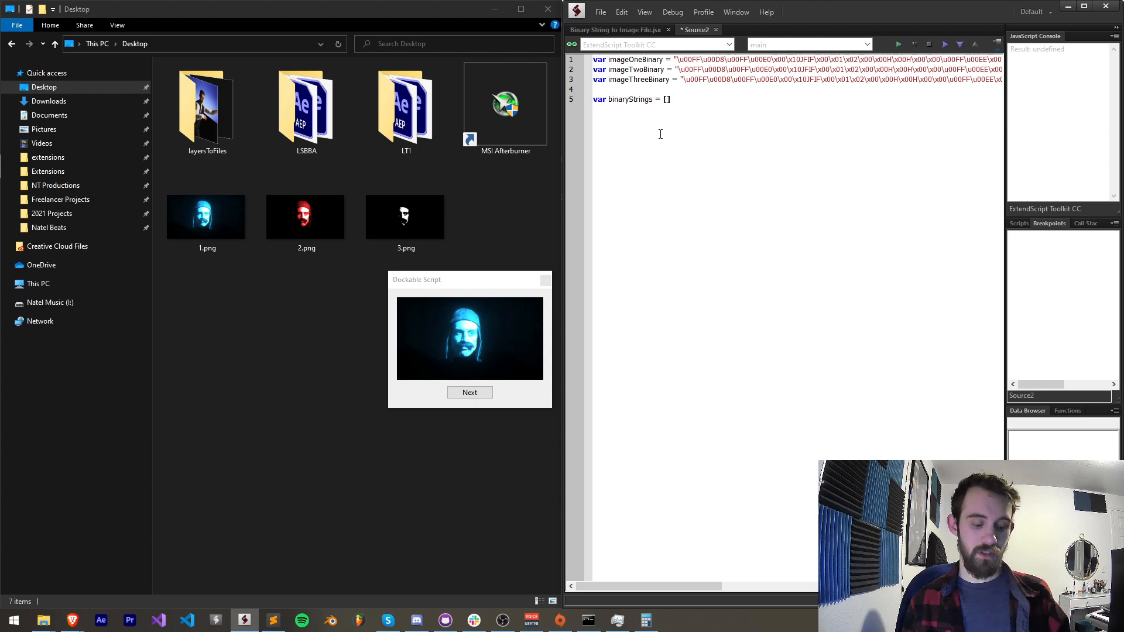
text(;)
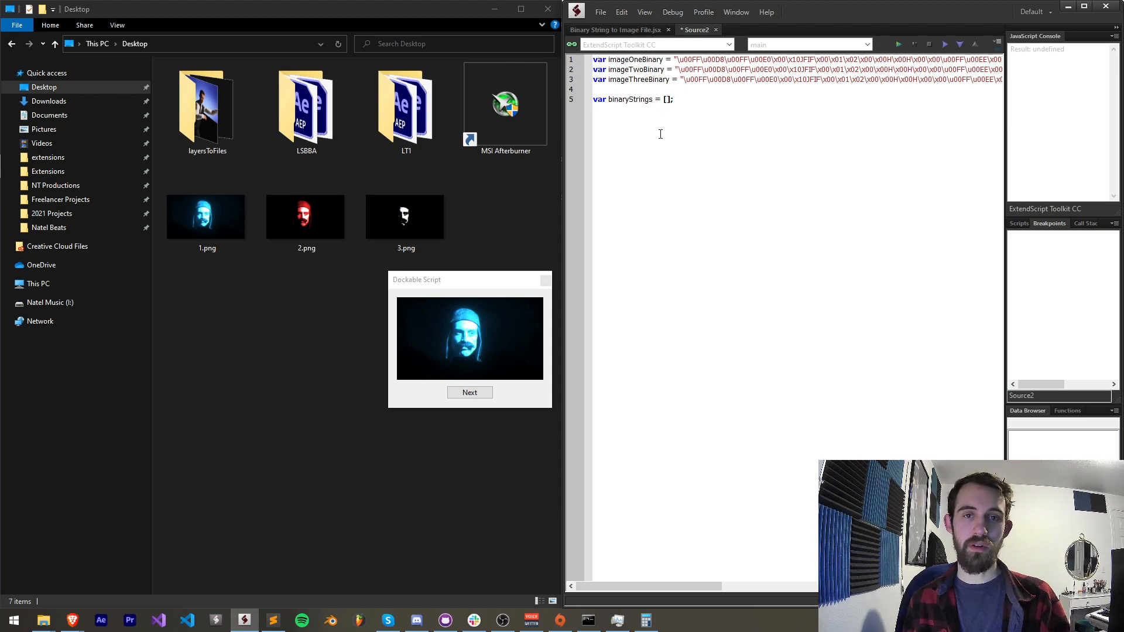
text(imageOneBinary, imageTwoBinary)
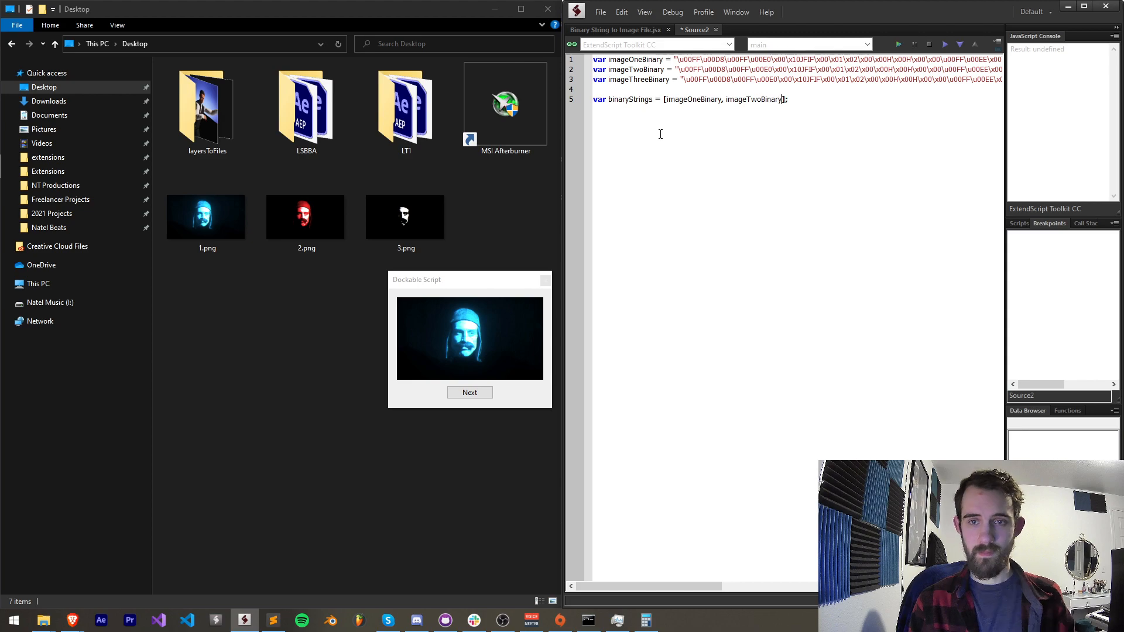
text(, imageThreeBinary)
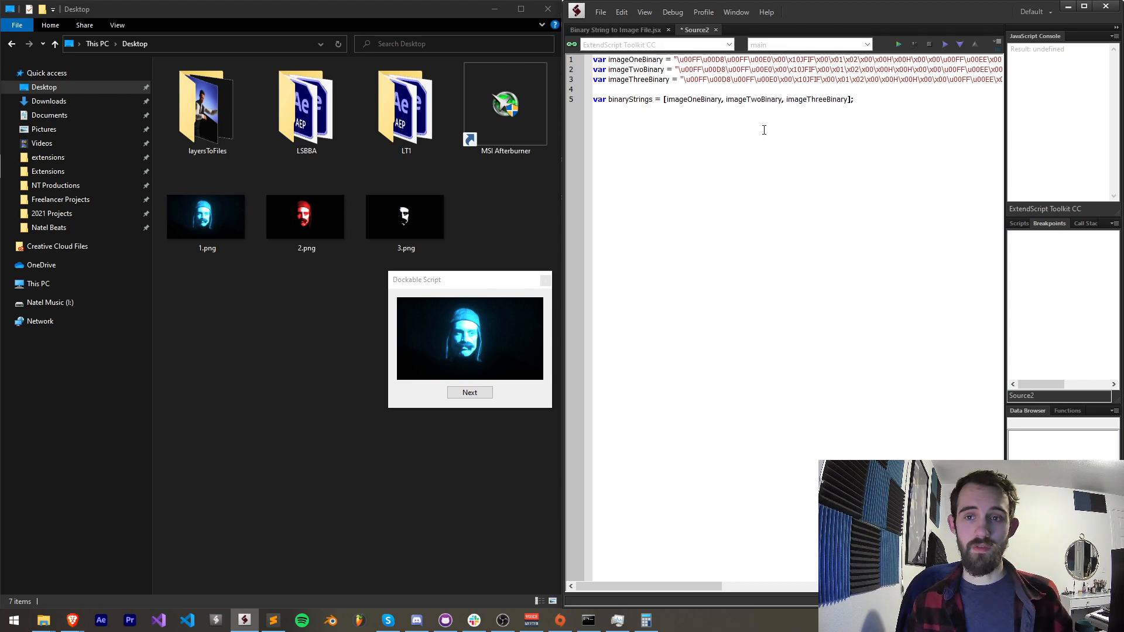
double_click(630, 98)
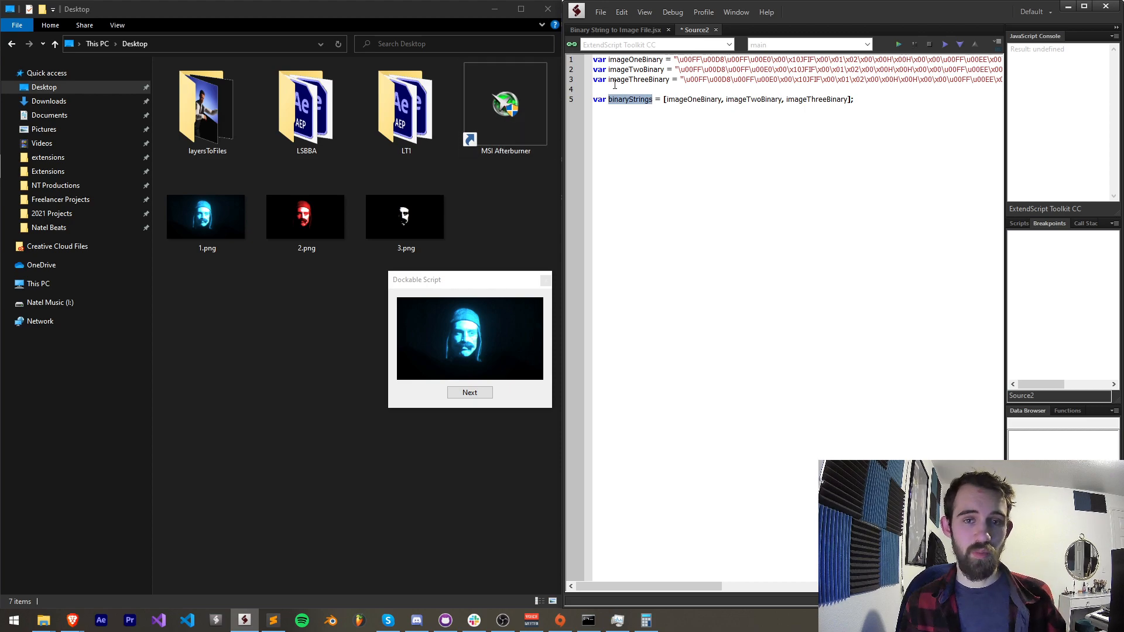
mouse_move(635, 108)
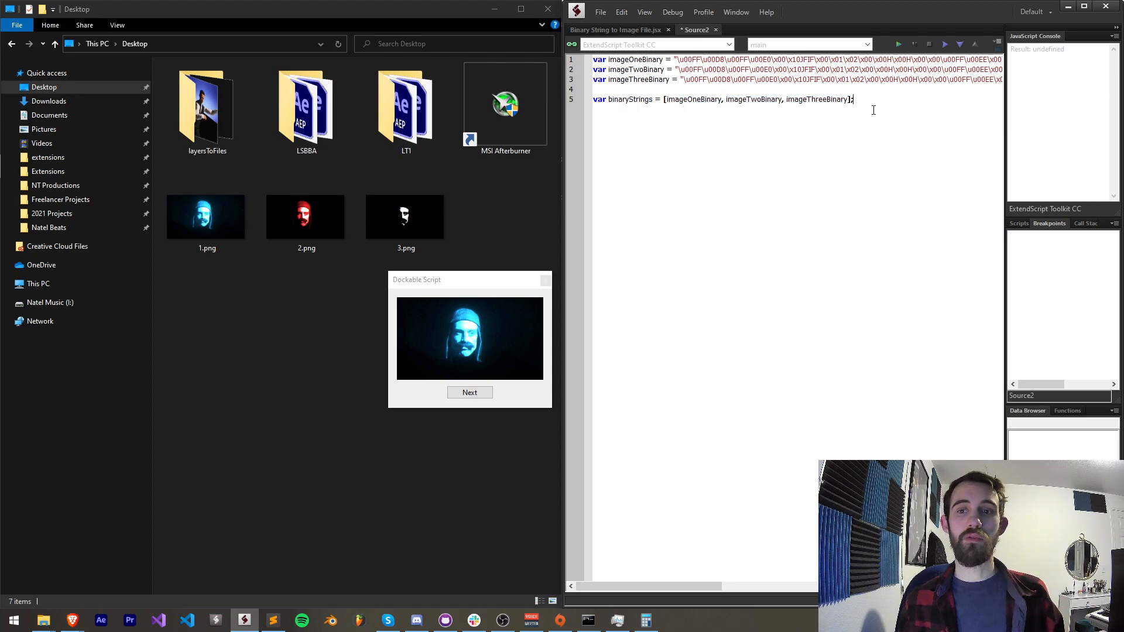
text(binaryStrings)
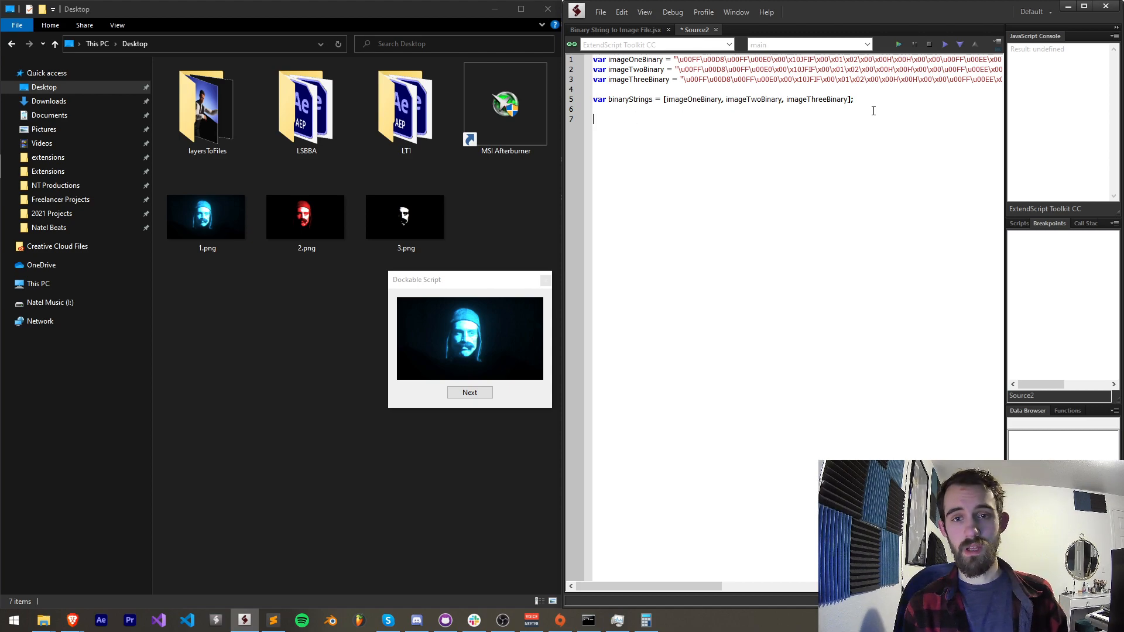
Begin a for loop over the strings, checking the existing 1.png and 2.png on the desktop.
text(for(var) {)
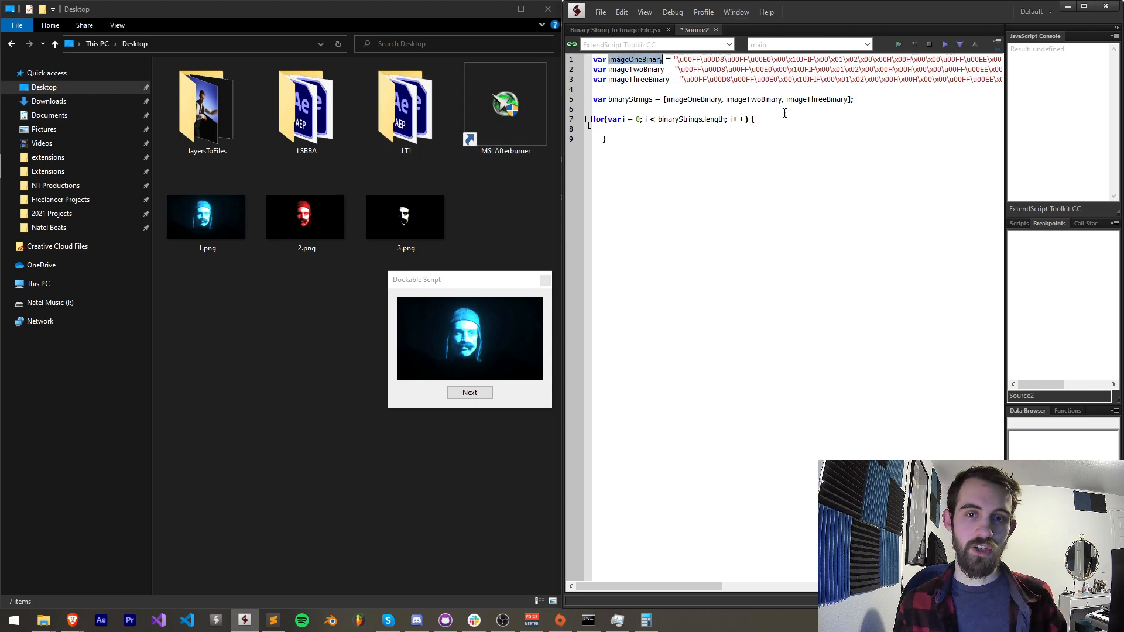
click(305, 217)
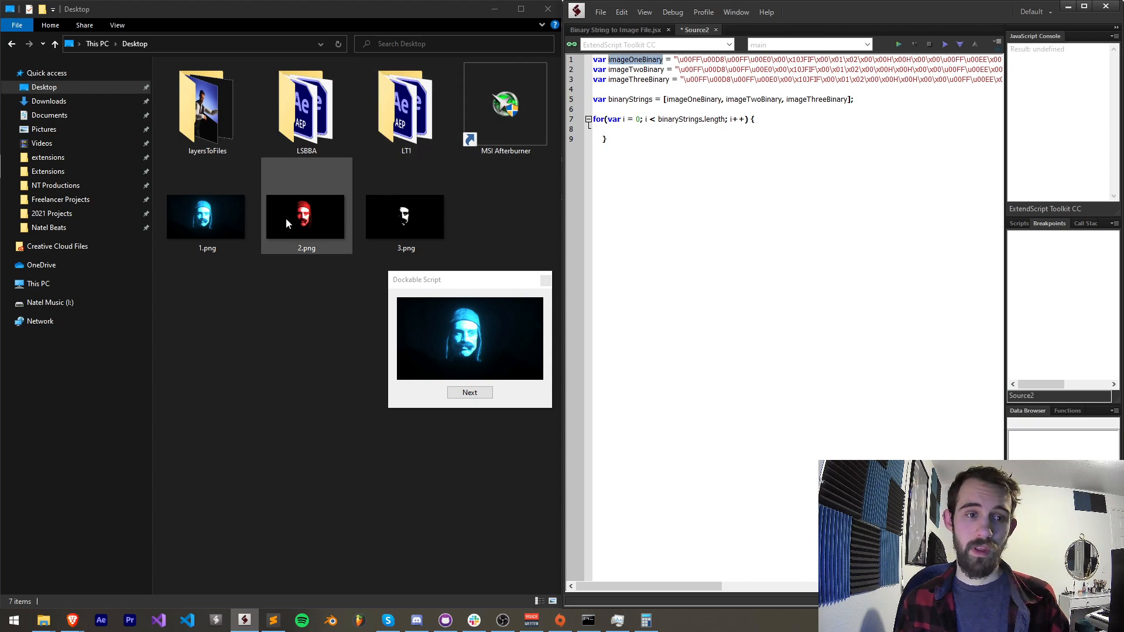
click(206, 217)
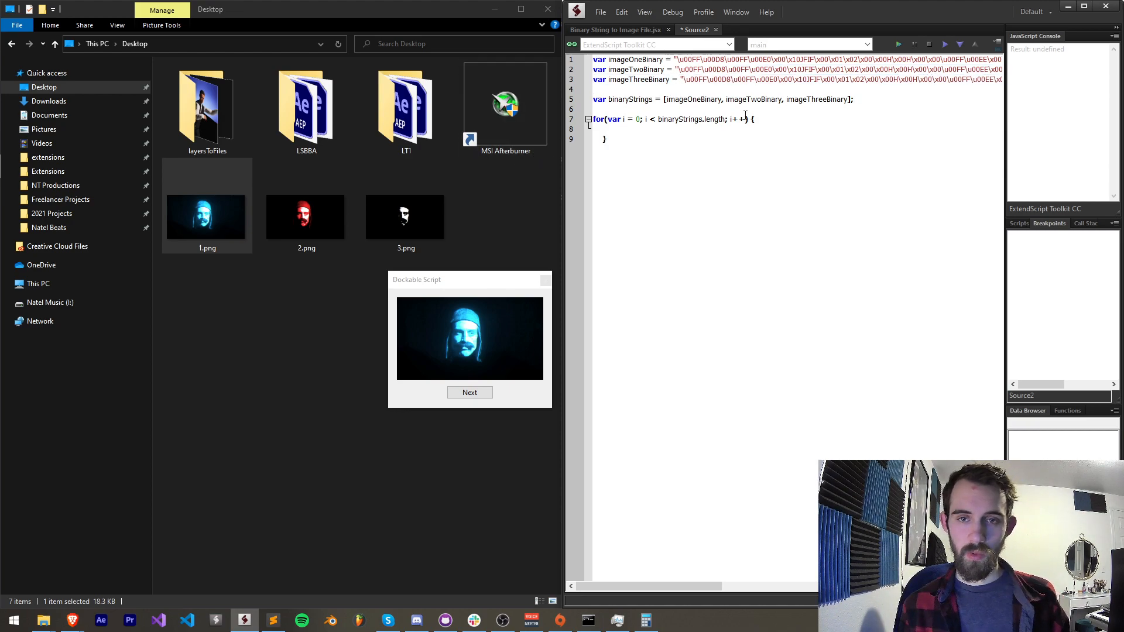
Create testFile as a File on the Desktop named from (i+1).toString() plus .png.
text(var tes)
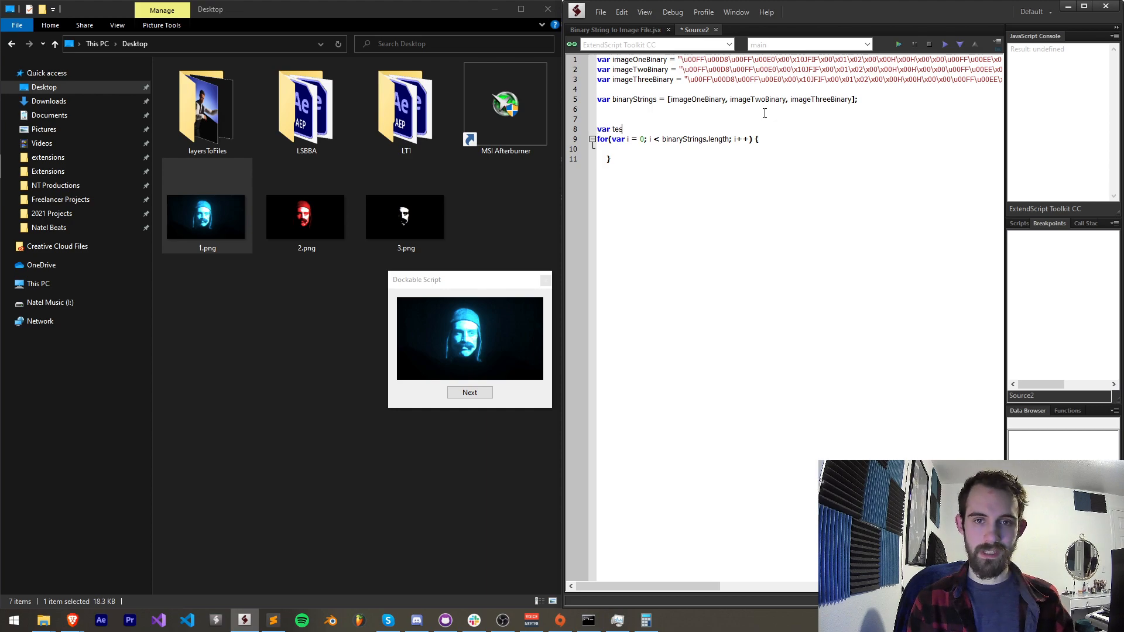
text(stFile;)
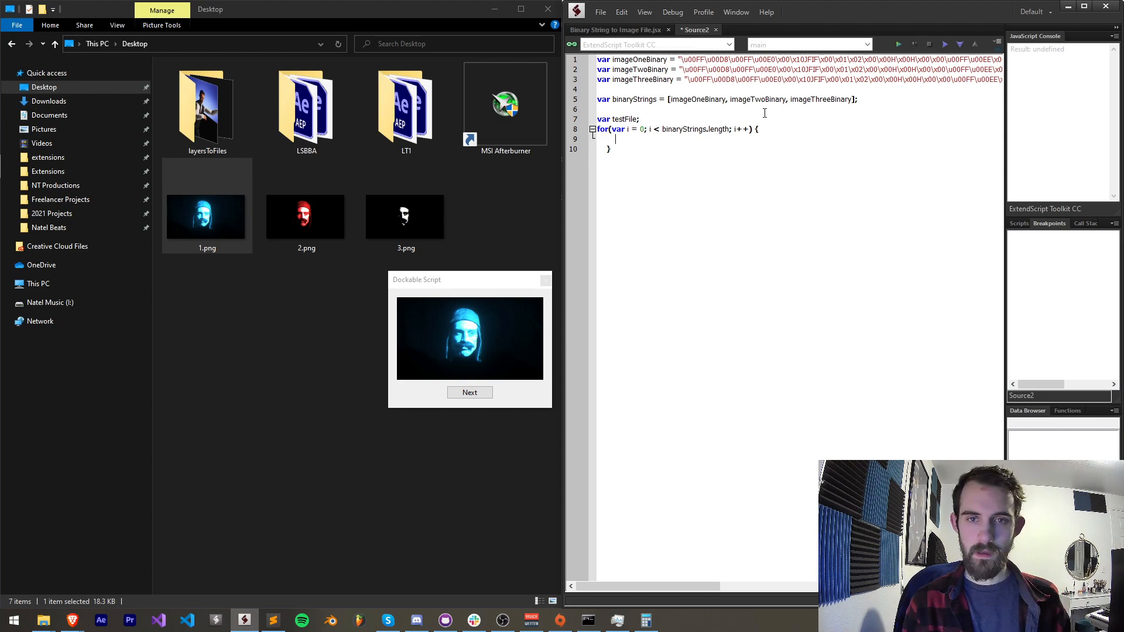
text(testFile =)
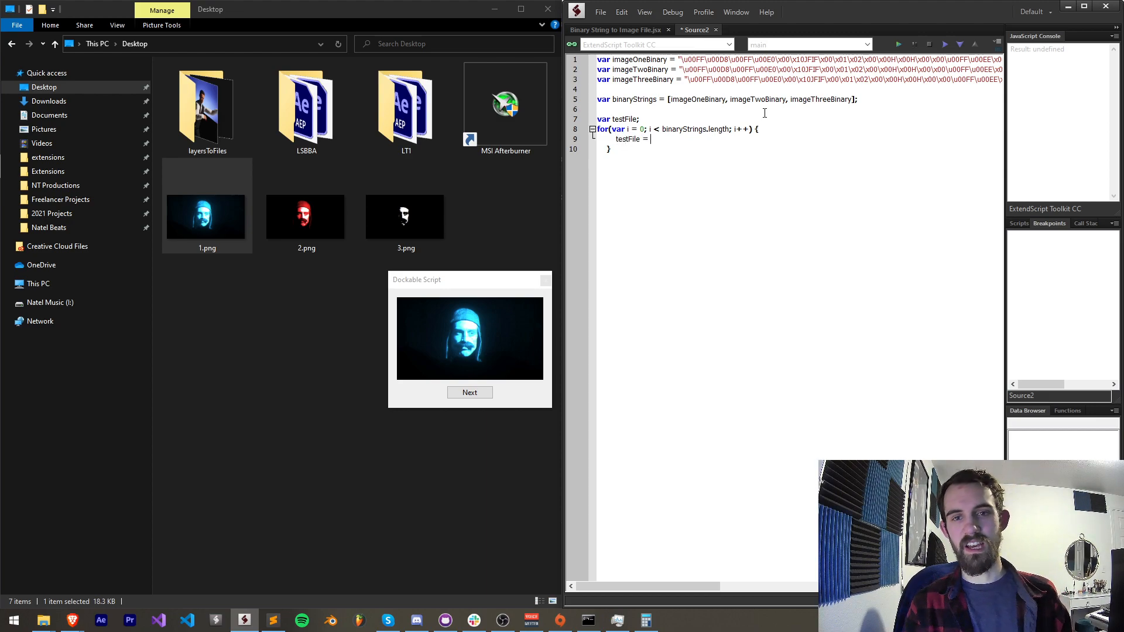
text(F)
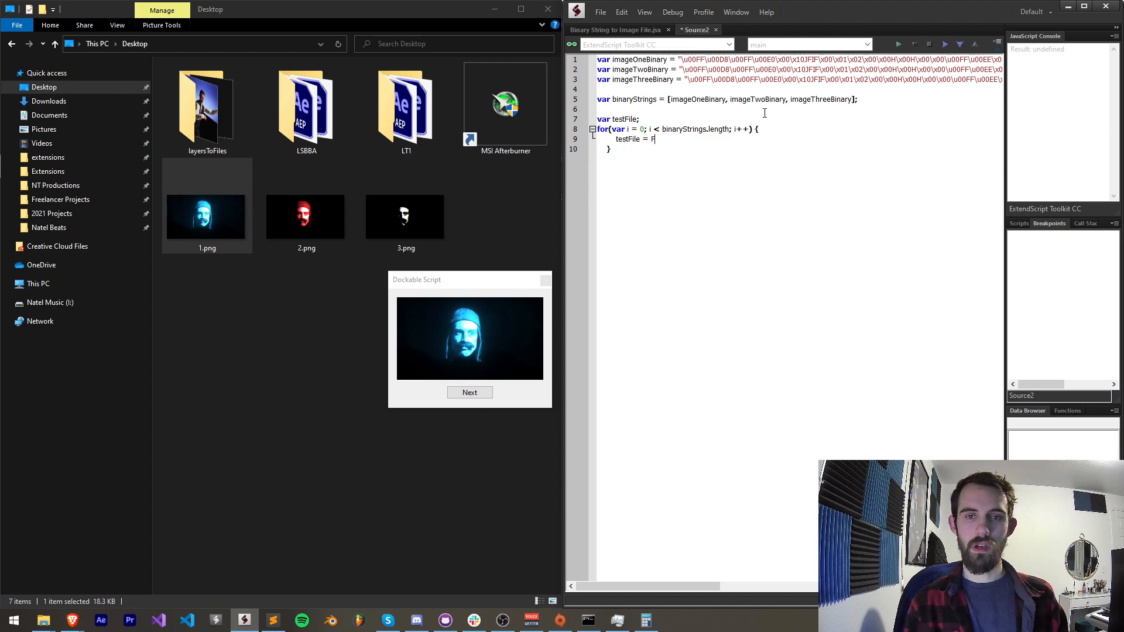
text(ile();)
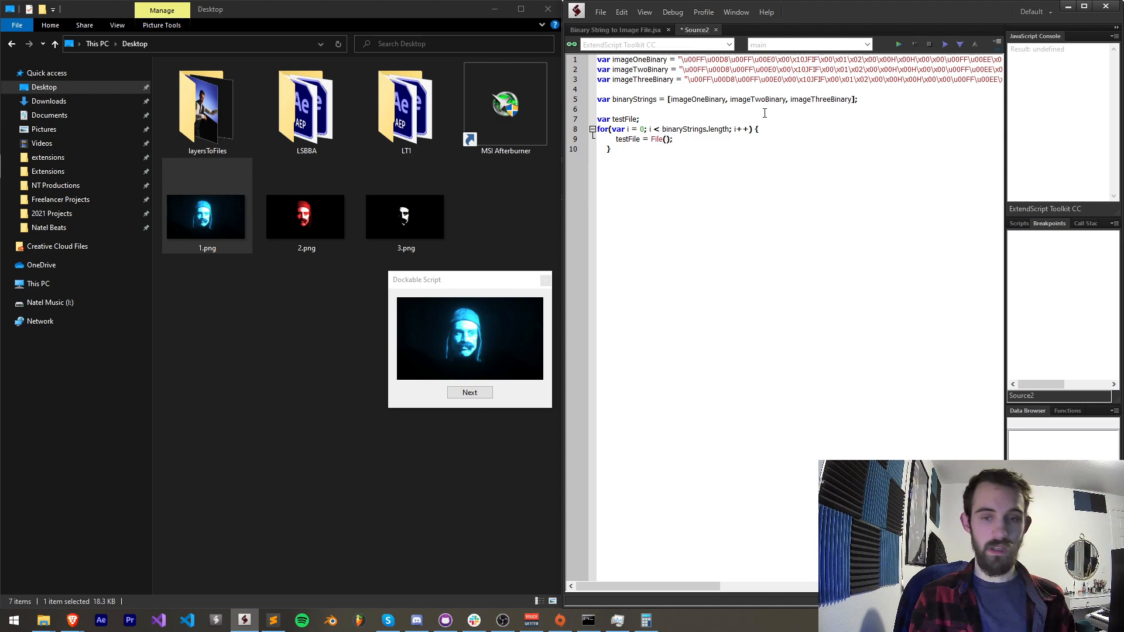
text(~/Desktop/")
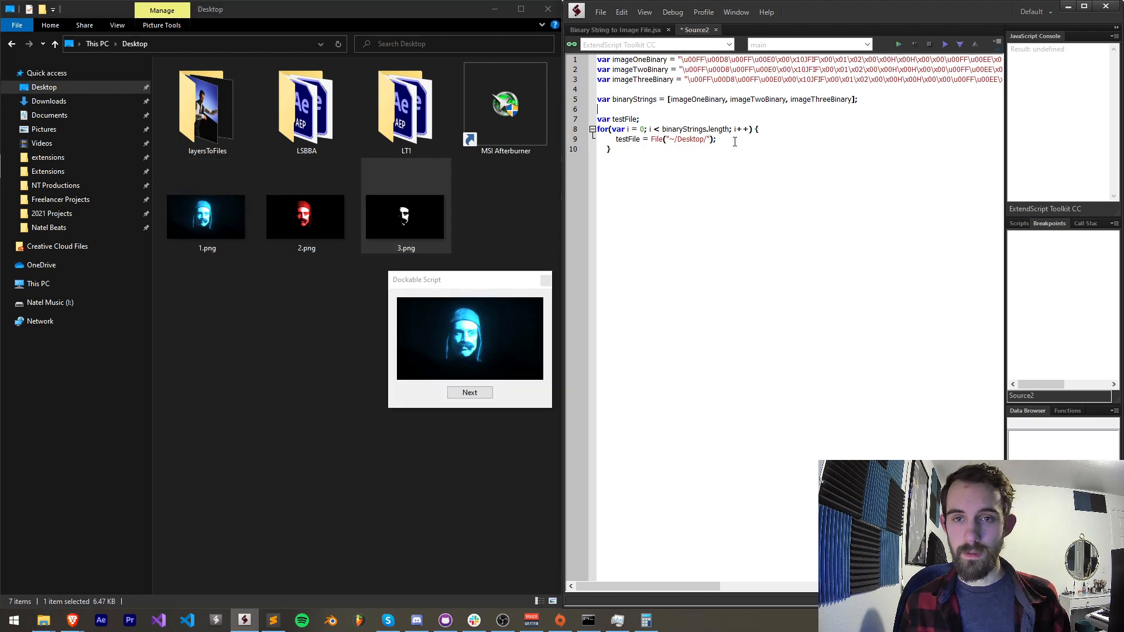
text(i+)
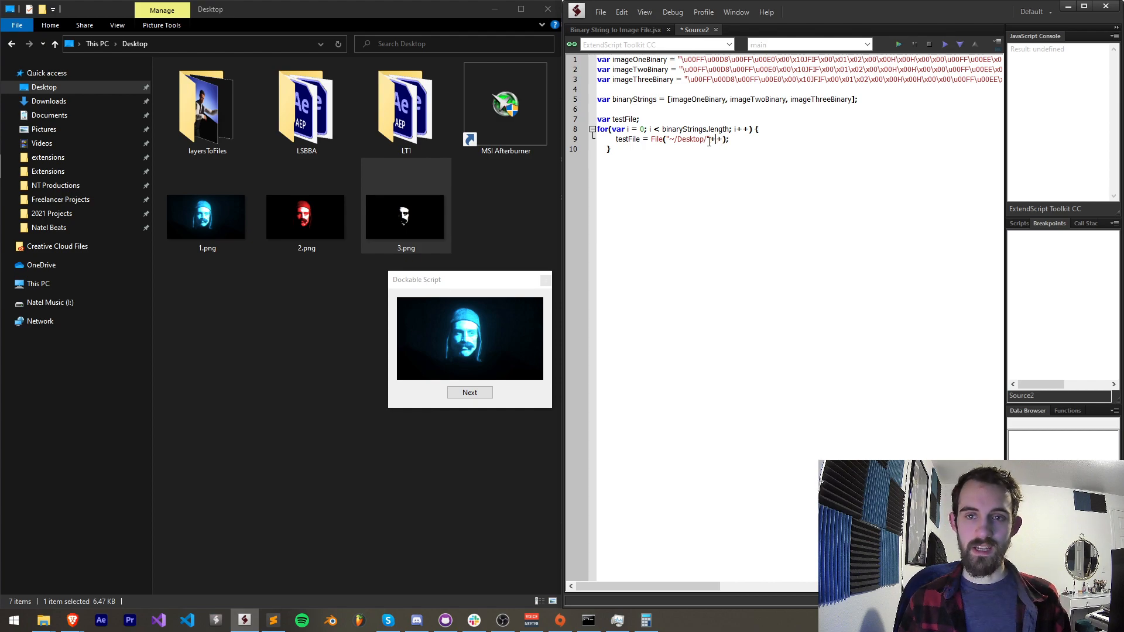
text(())
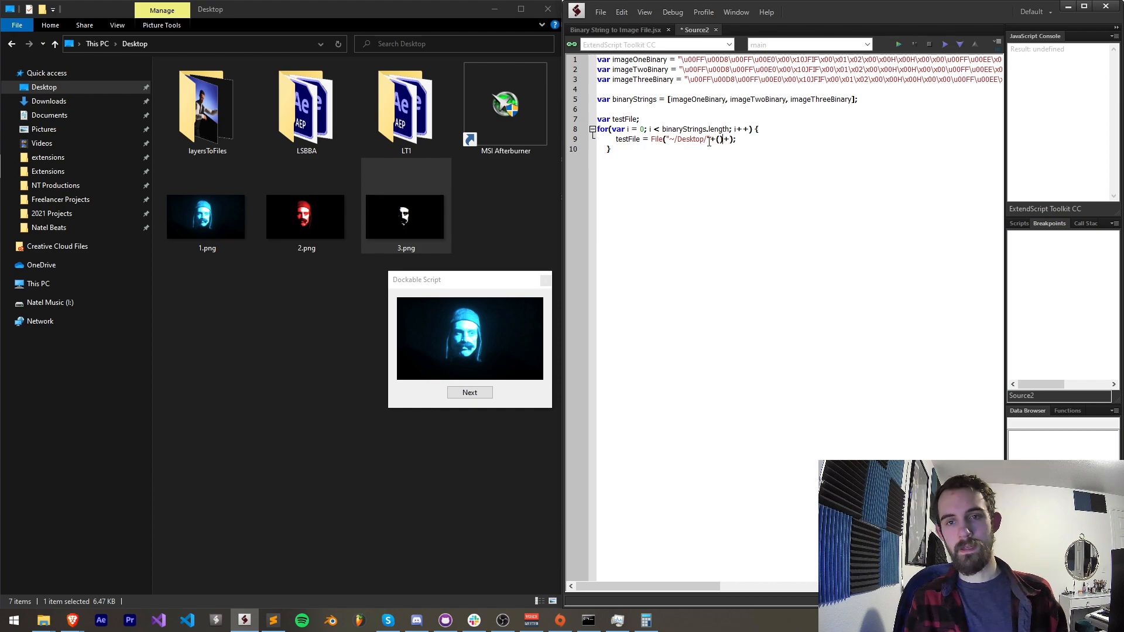
text((i+1))
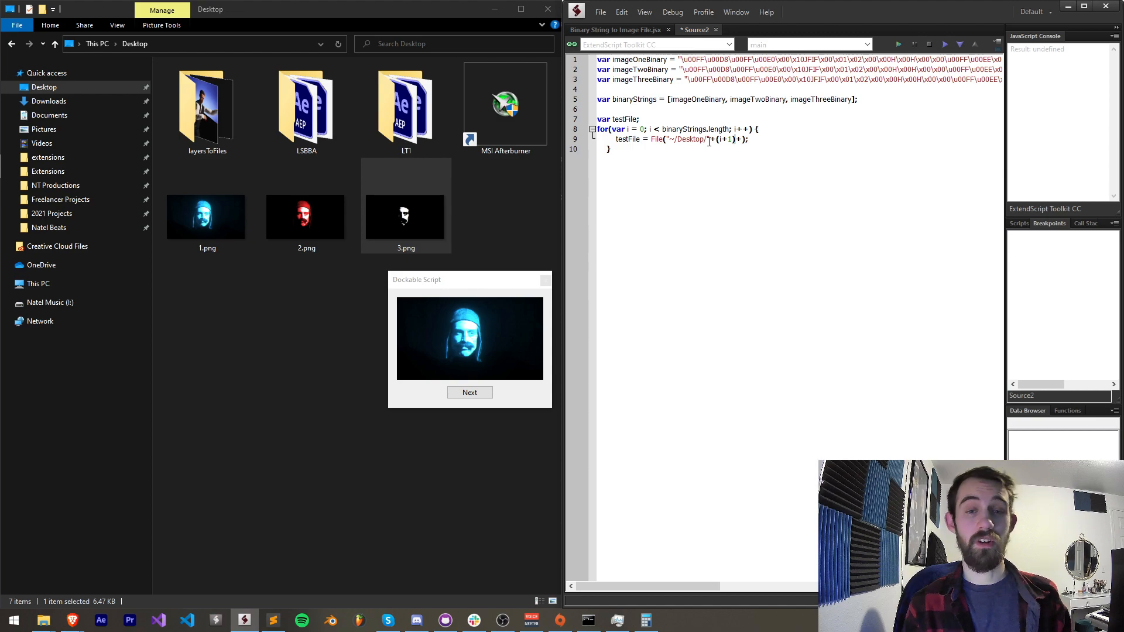
text(.toString()
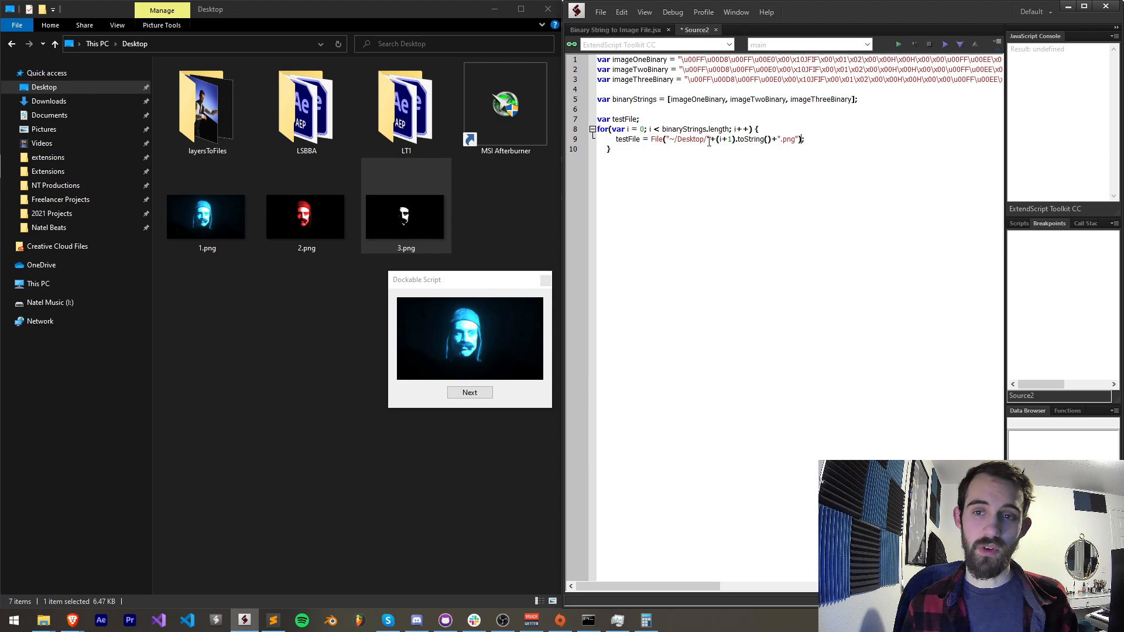
Open testFile for writing, write binaryStrings[i], set encoding 'BINARY' and close the file.
text(testFile)
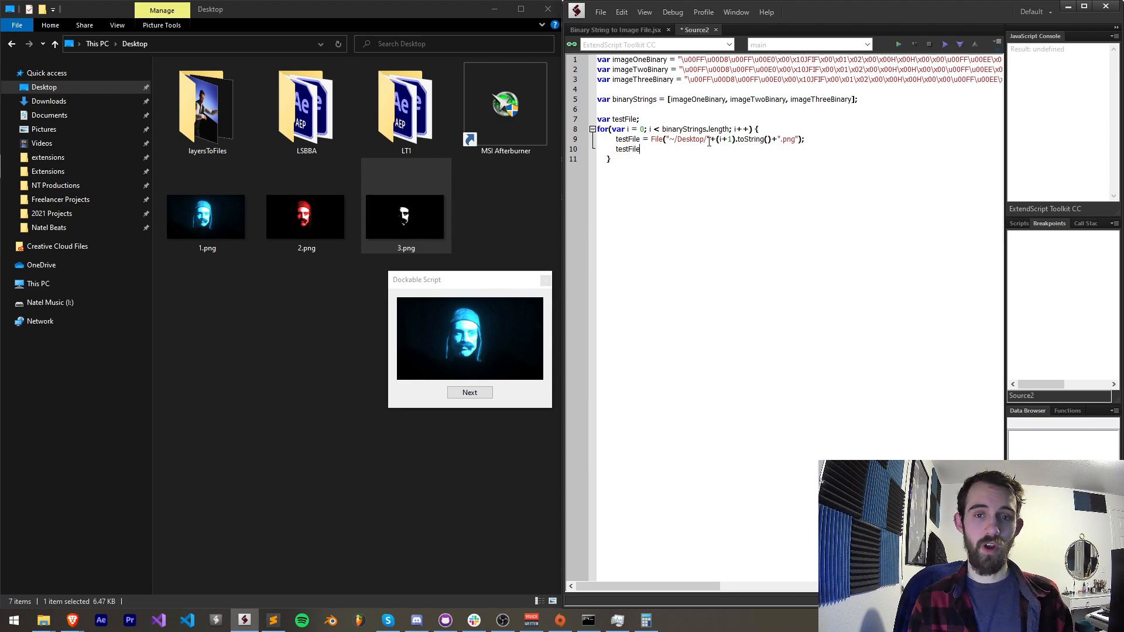
text(.open("w");)
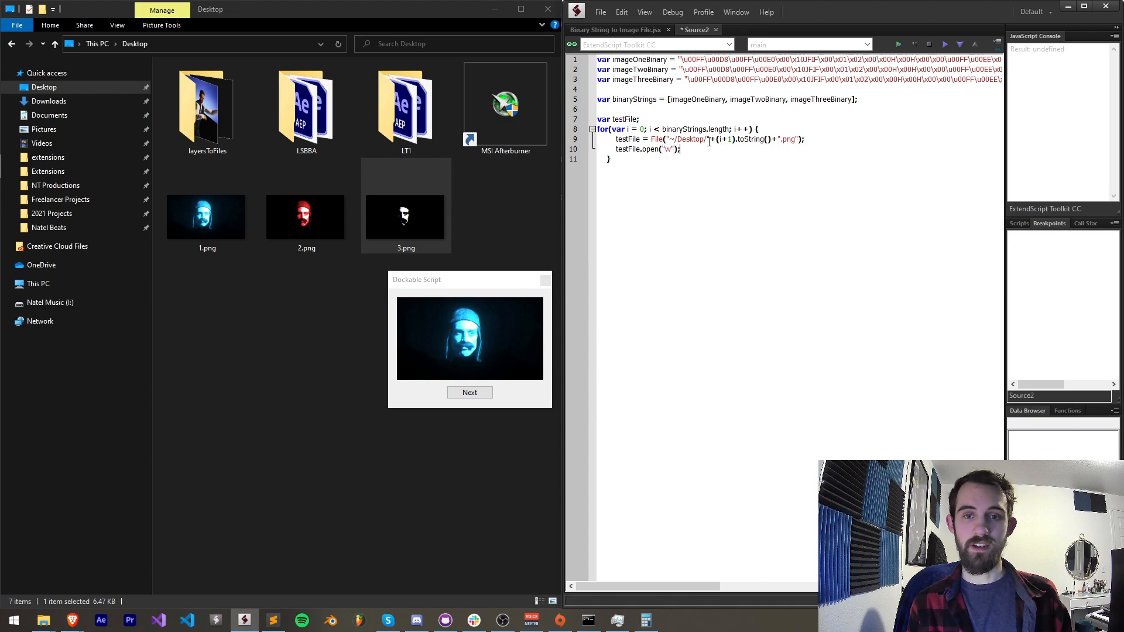
text(testFile.write()
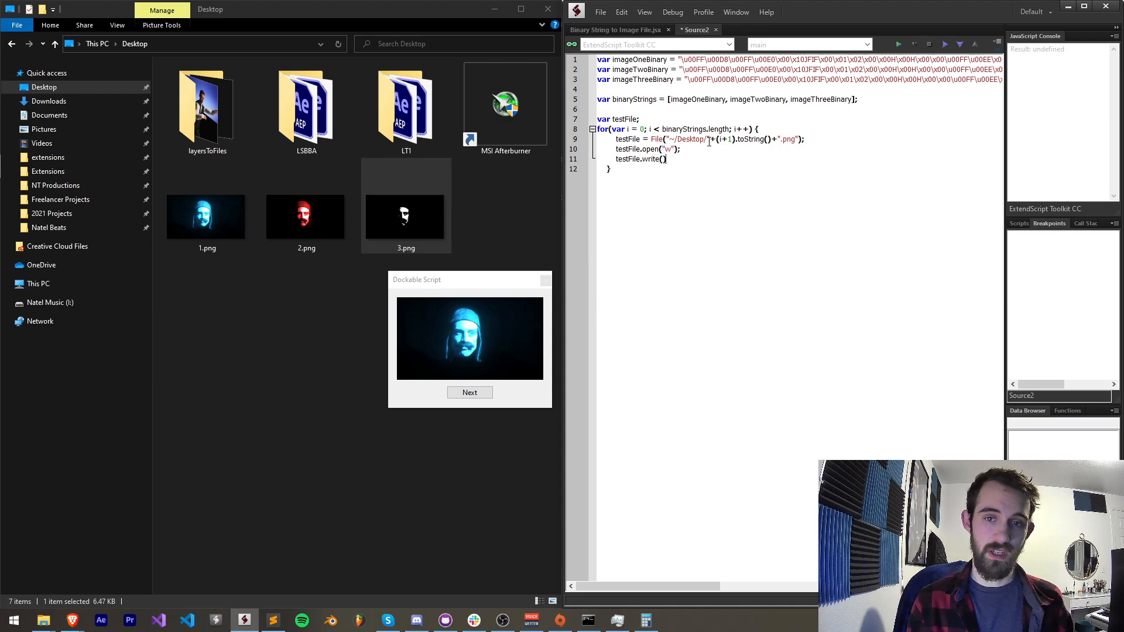
text(binaryStrings[i)
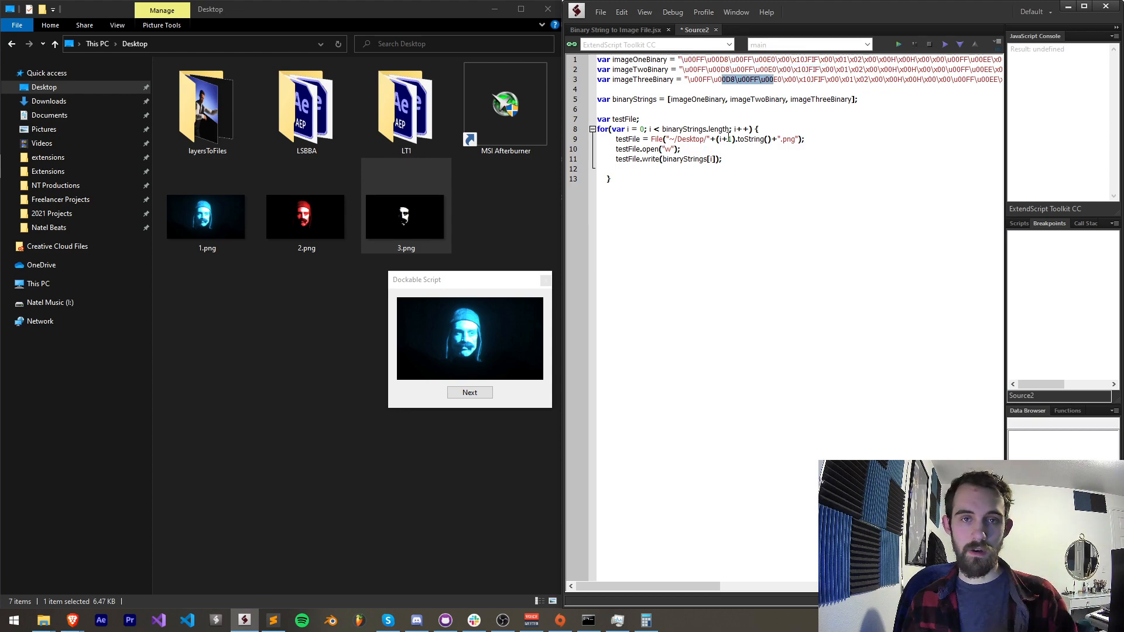
text(testFile.encoding = ')
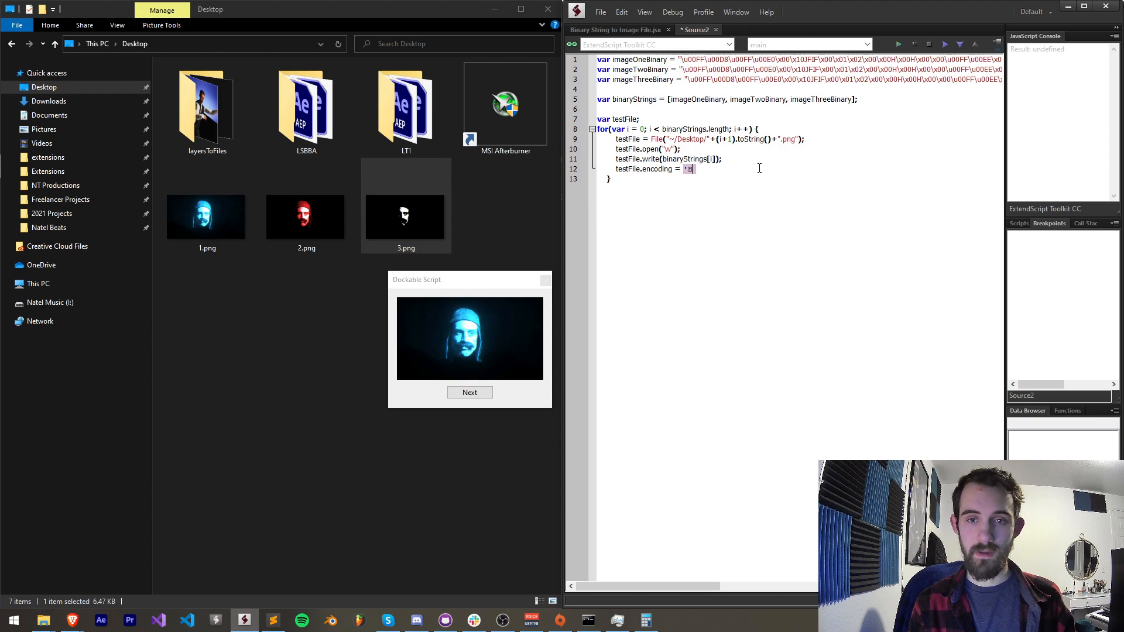
text(BINARY';)
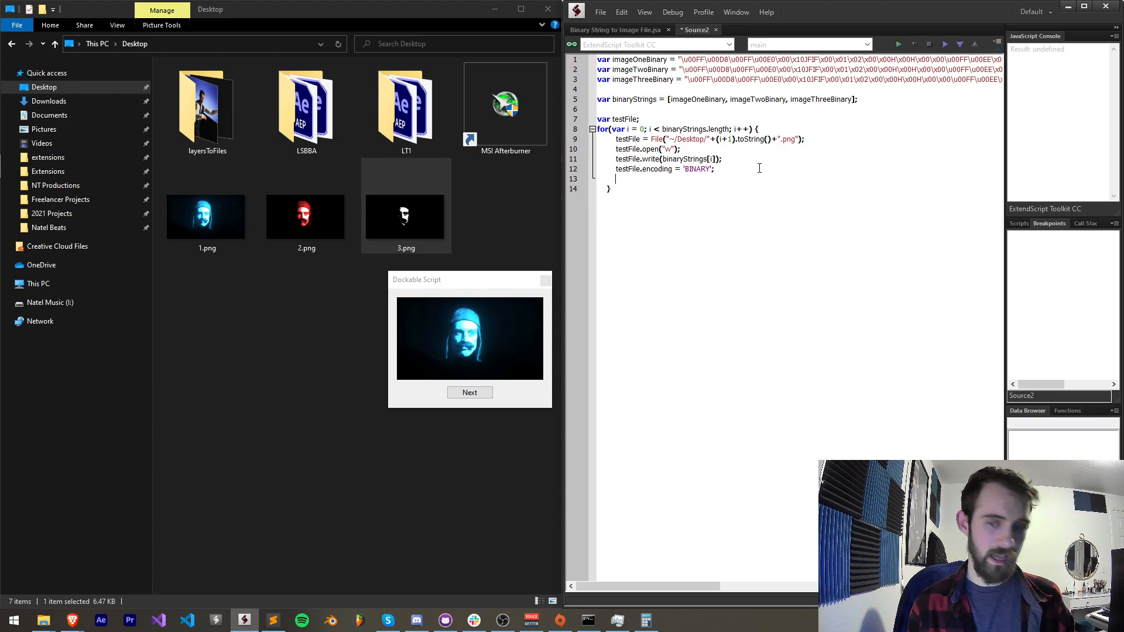
text(test)
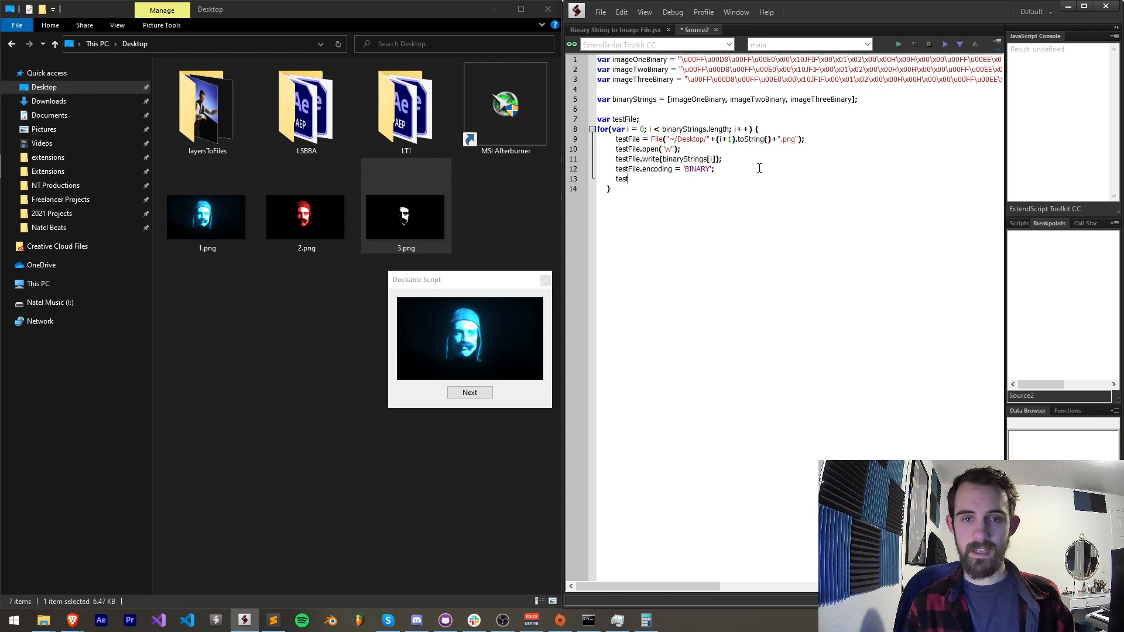
text(File.close();)
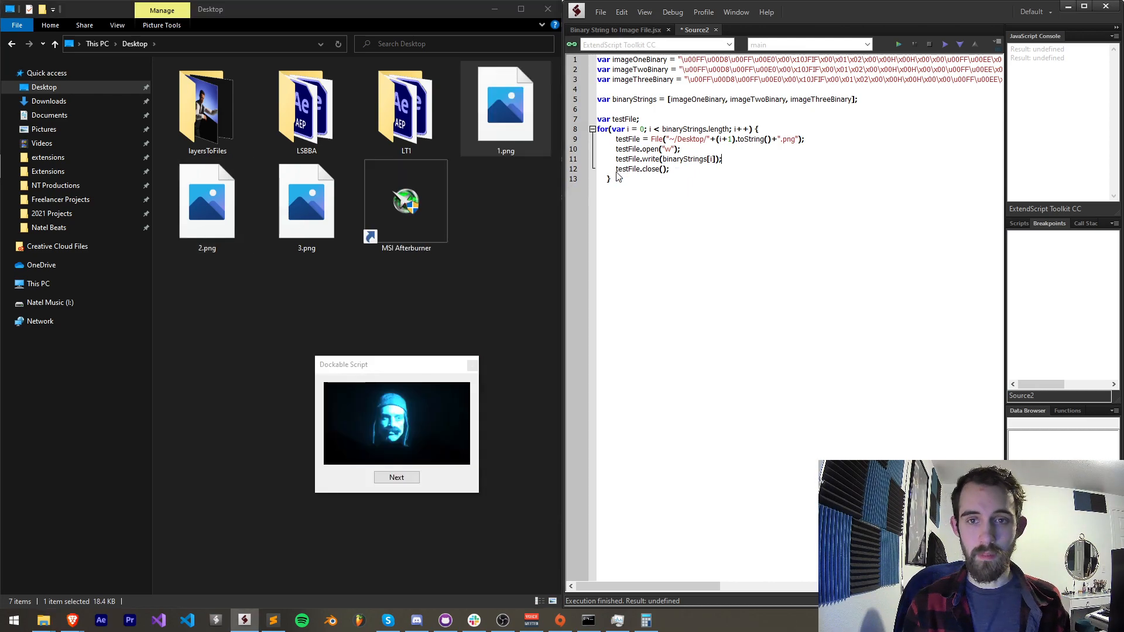
Move testFile.encoding = 'BINARY'; above the write call and run to produce the three PNGs.
text(testFile.encoding = 'BINARY';)
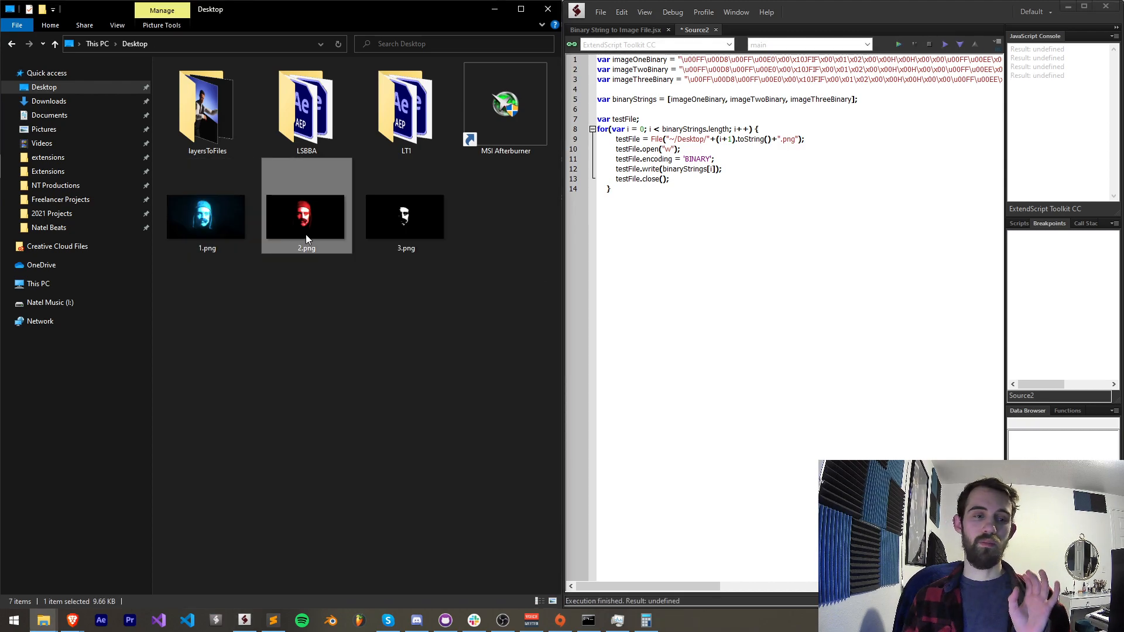
click(405, 216)
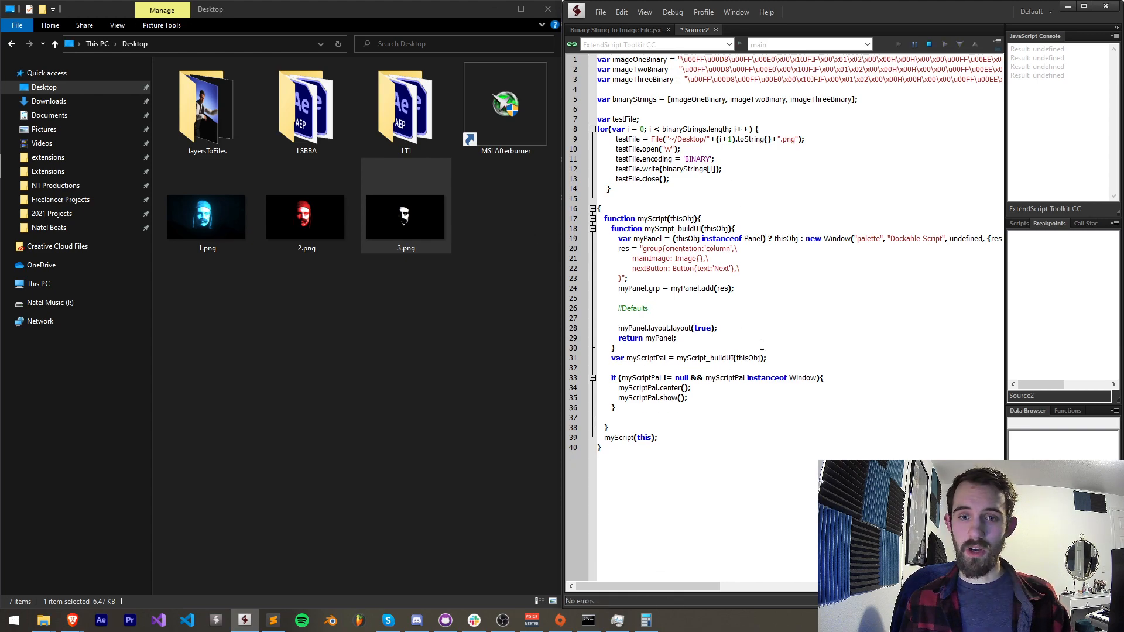
Paste the Dockable Script panel template below the loop and declare var binaryCounter = 0;.
click(899, 44)
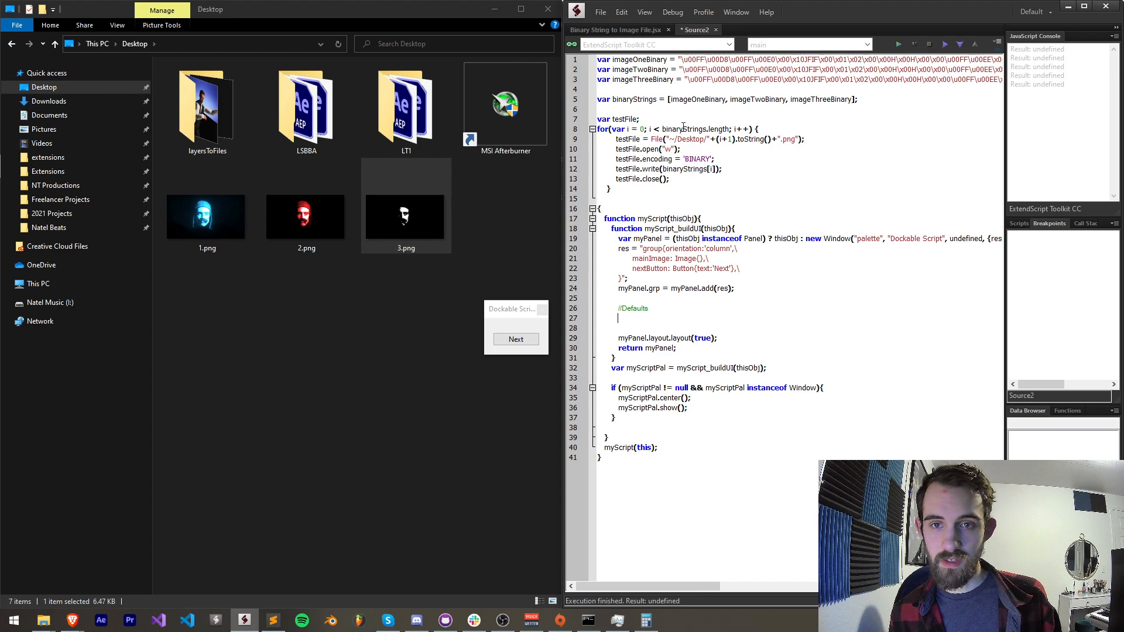
double_click(635, 60)
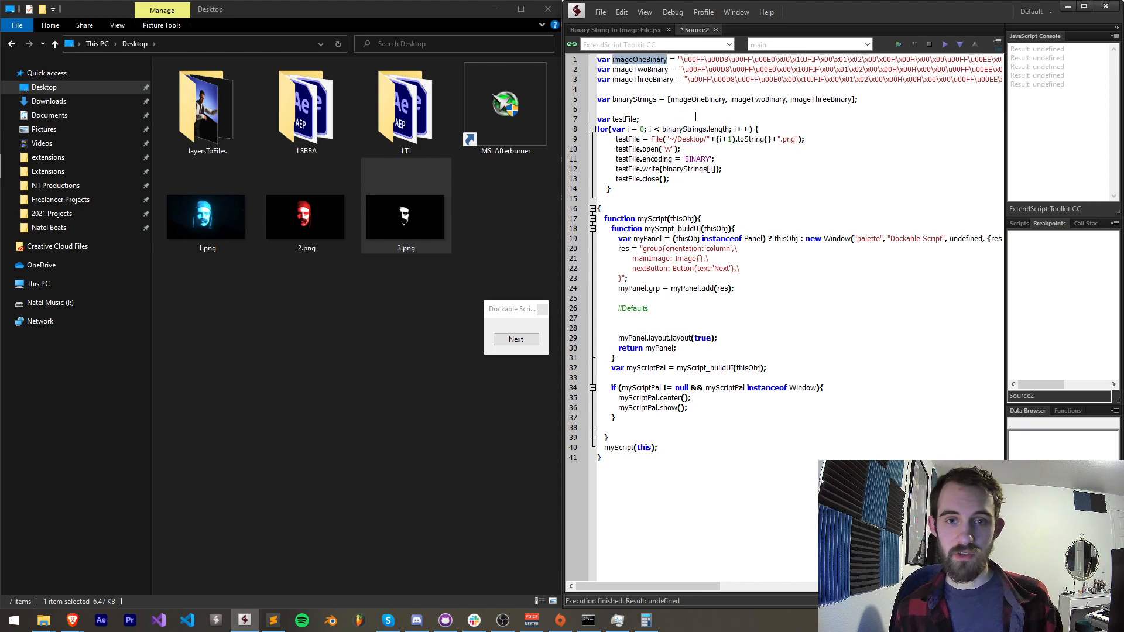
double_click(631, 98)
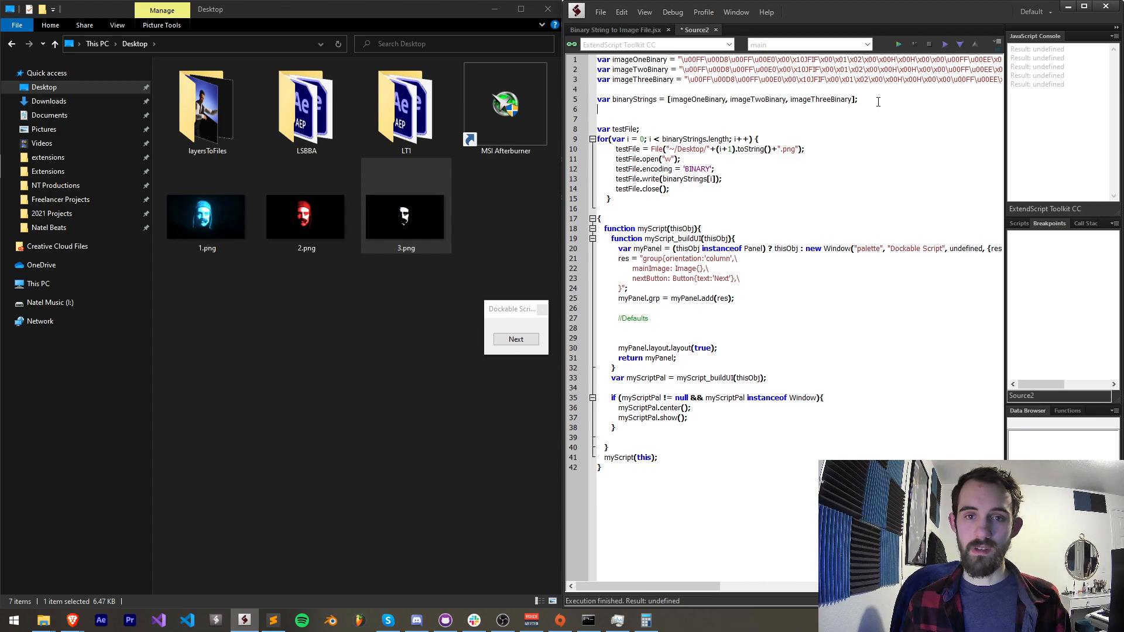
text(var binaryCounter = 0;)
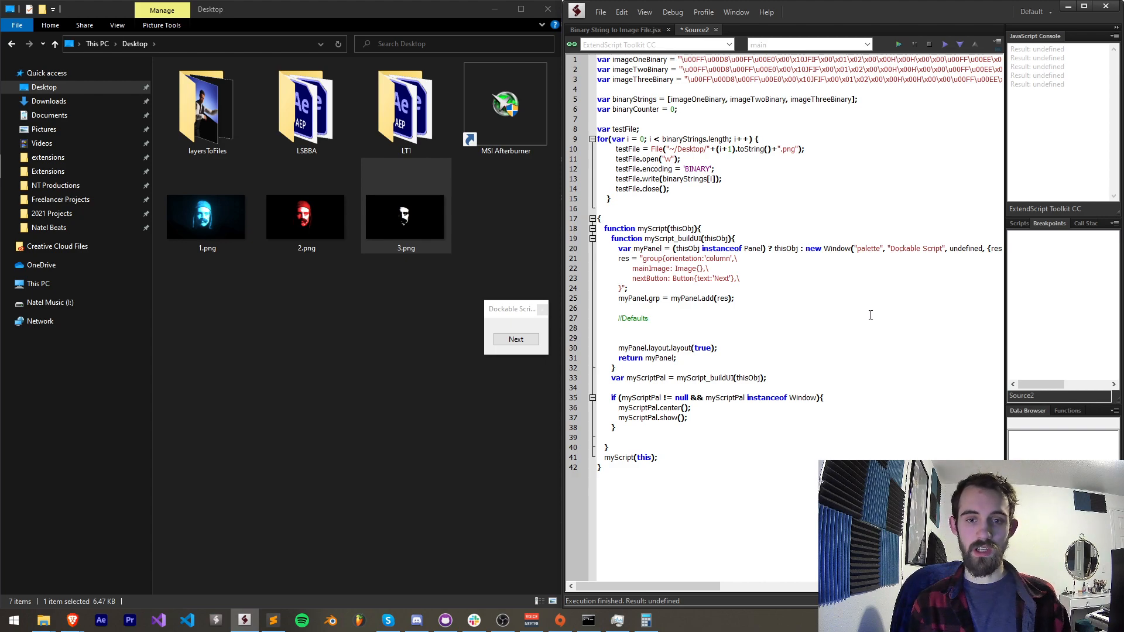
Assign myPanel.grp.mainImage.image = ScriptUI.newImage(); in the panel code.
text(myPanel.gr)
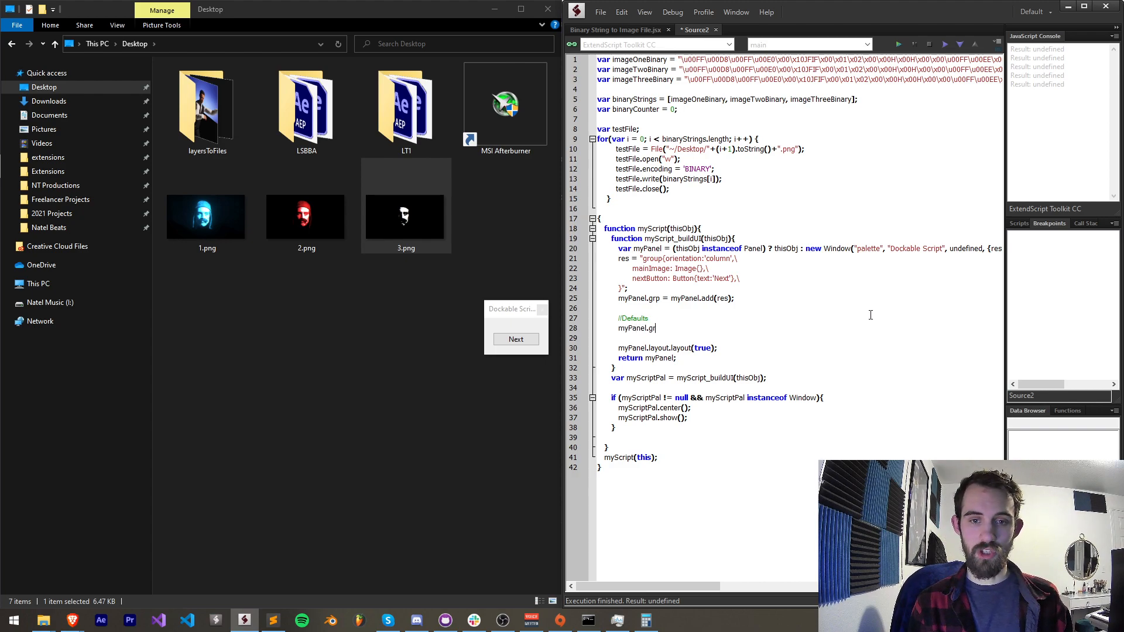
text(p.mainImag)
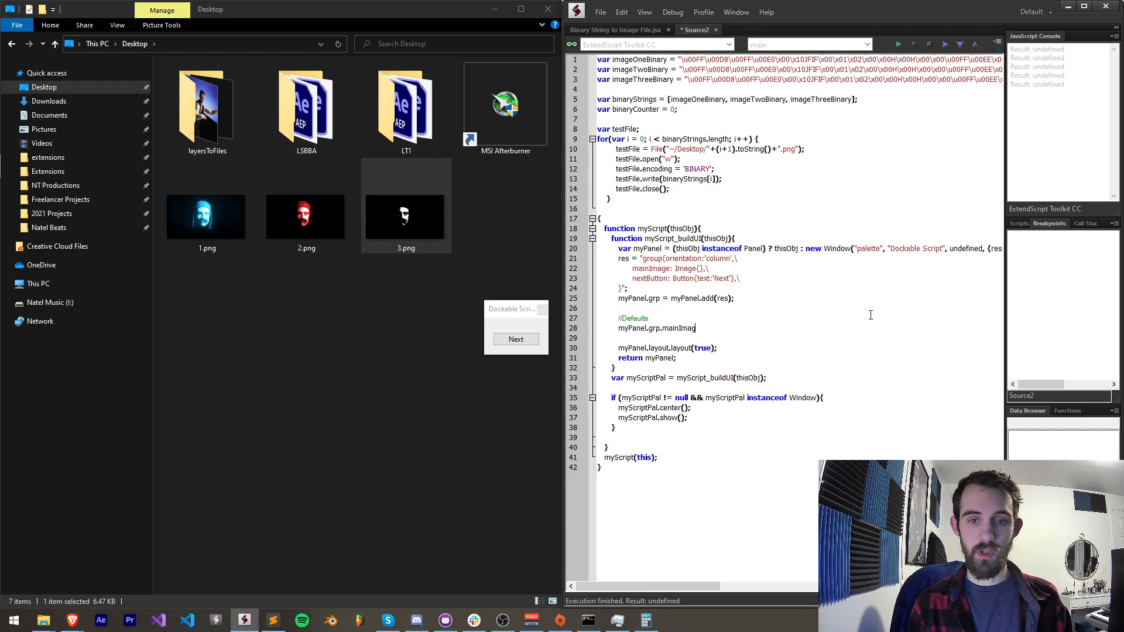
text(.image =)
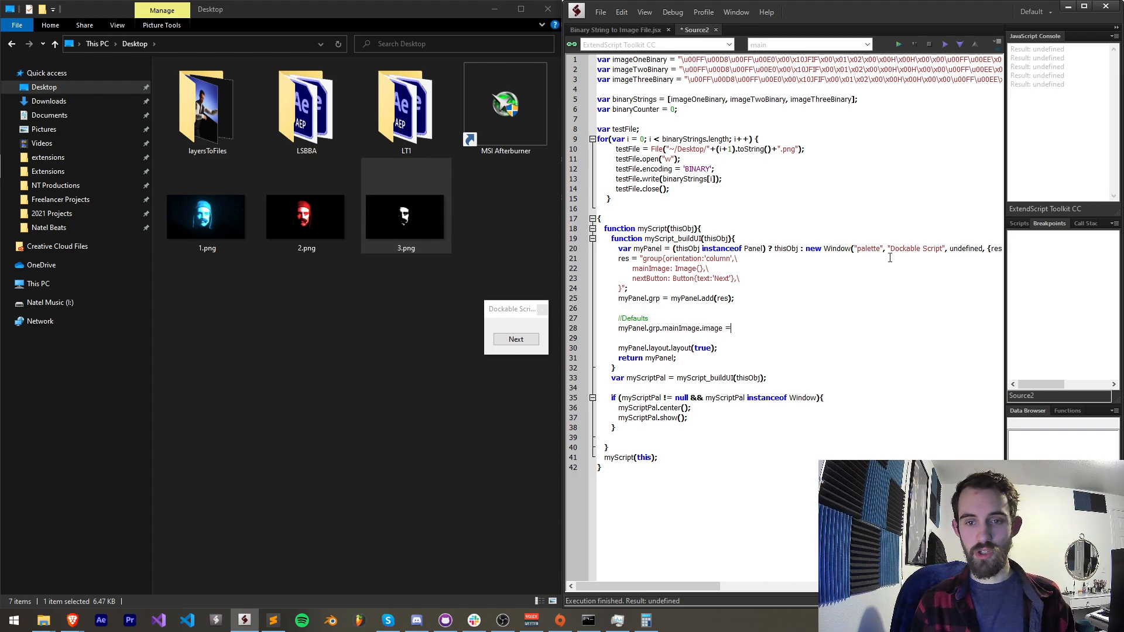
text(ScriptUI)
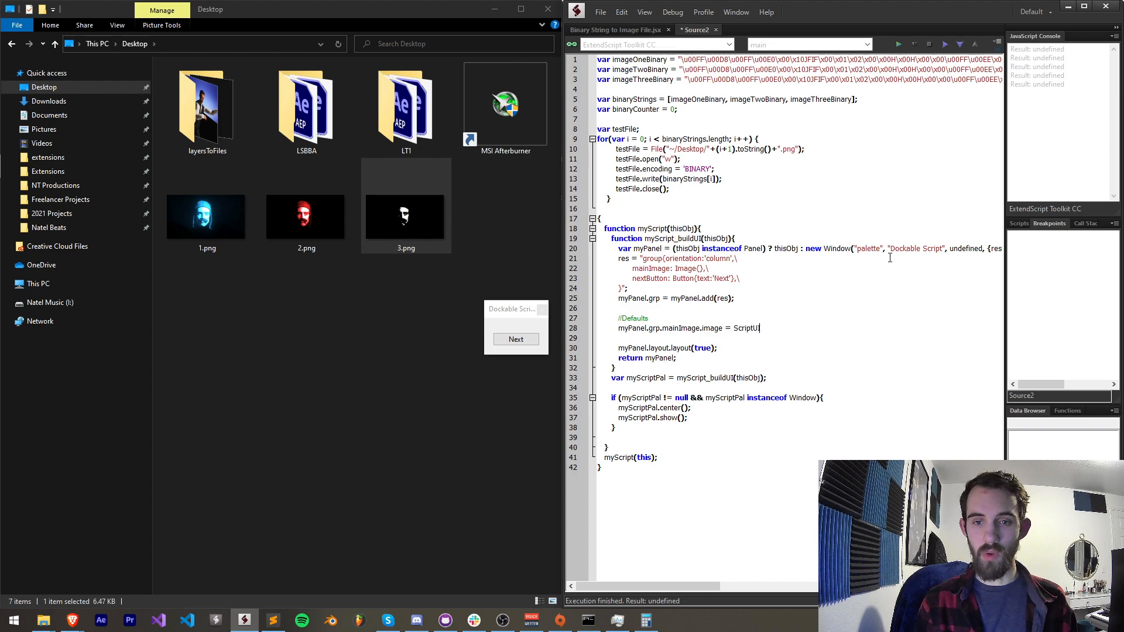
text(.new)
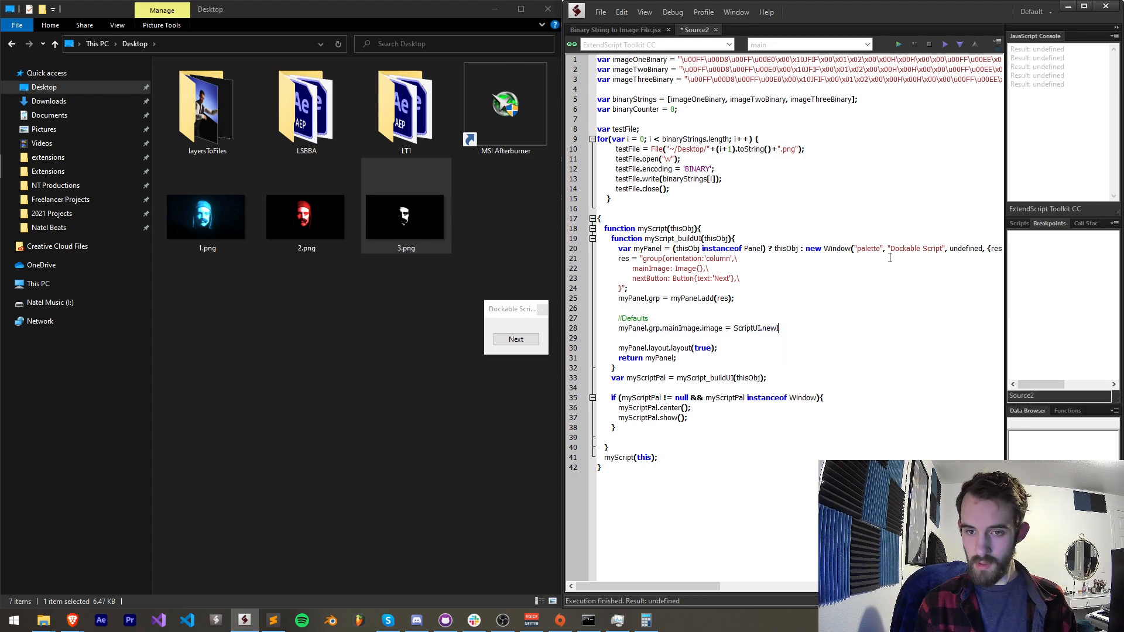
text(Image();)
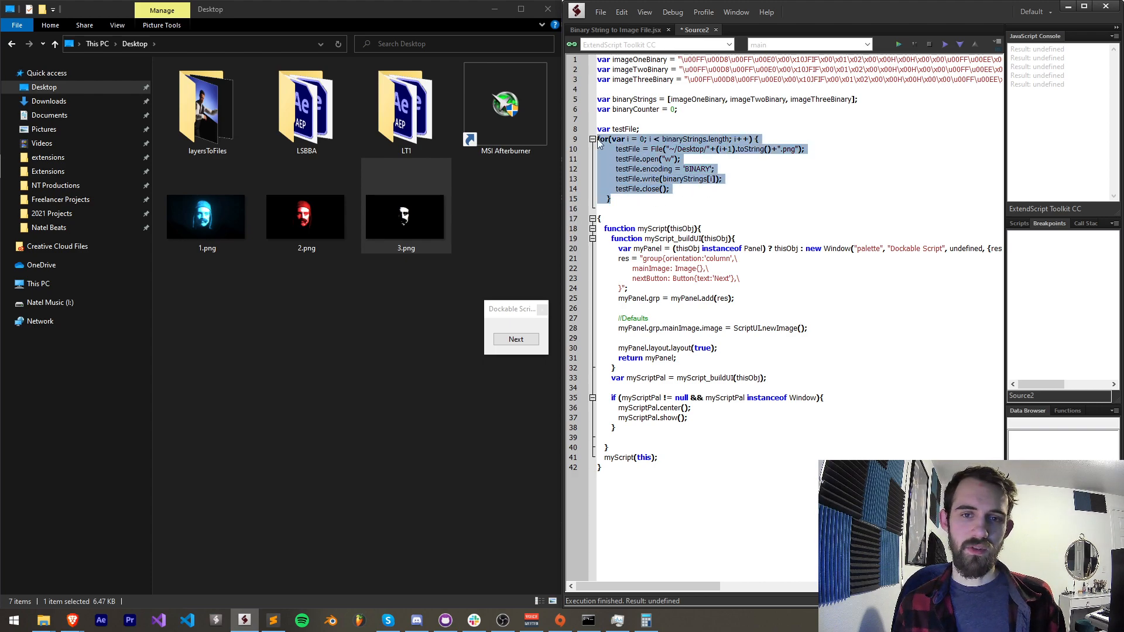
key(enter)
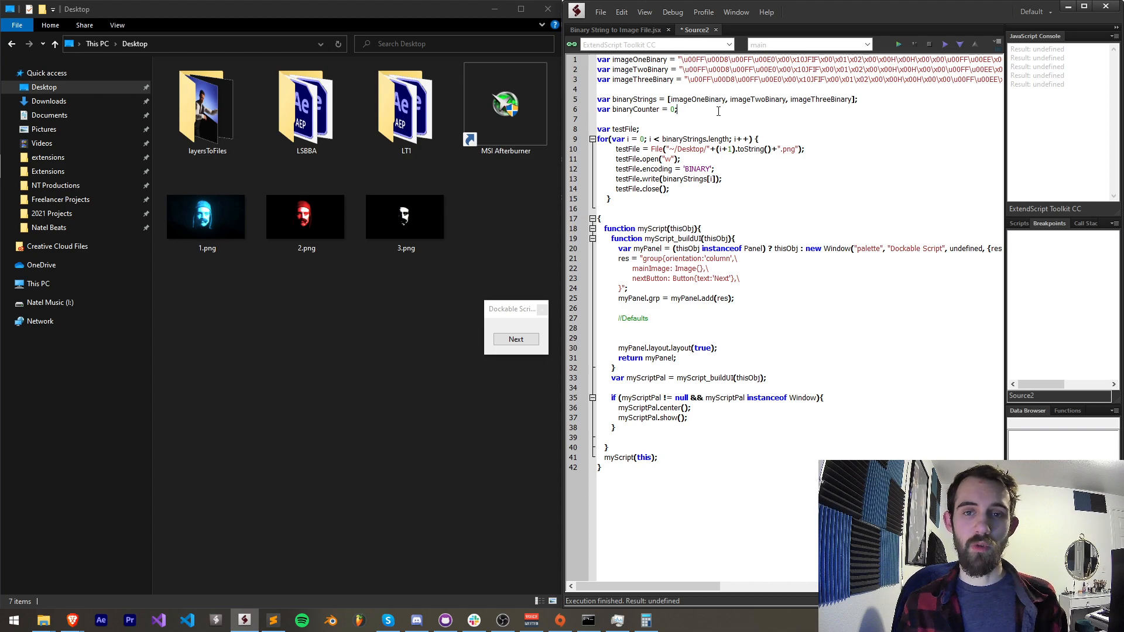
Declare var images = []; and push each testFile into it inside the loop.
text(var images = [];)
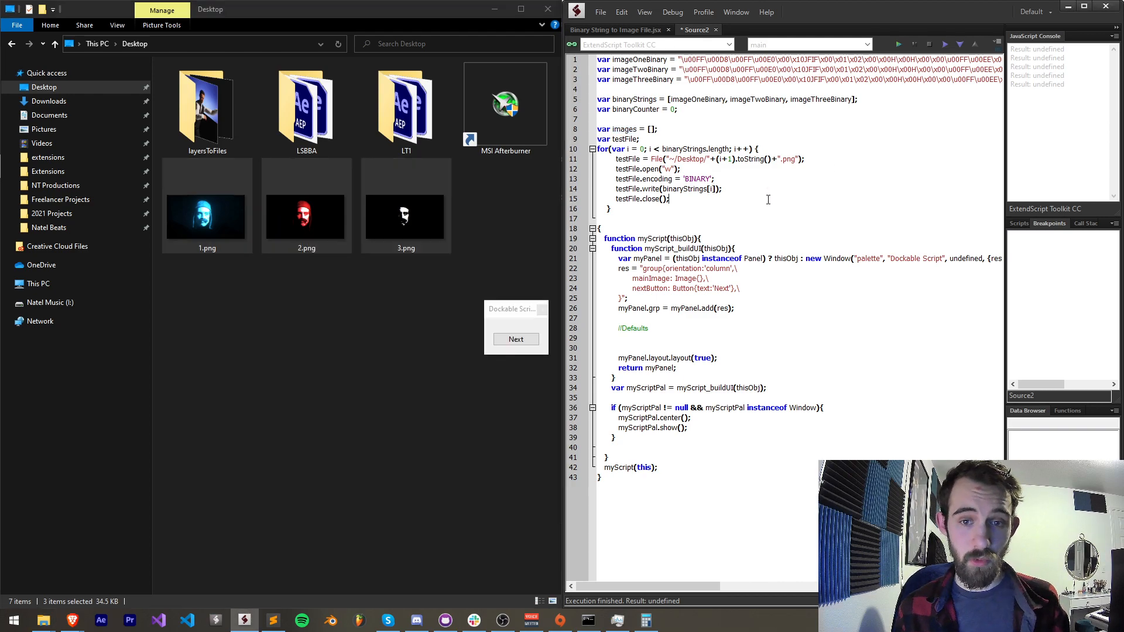
text(images.p)
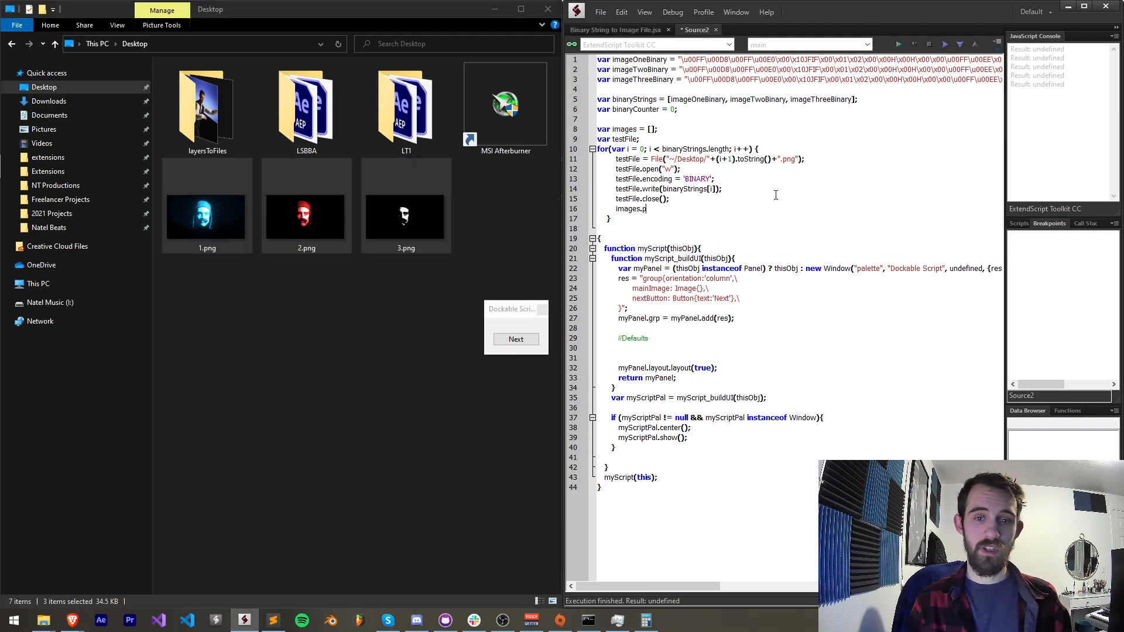
text(ush(testFile);)
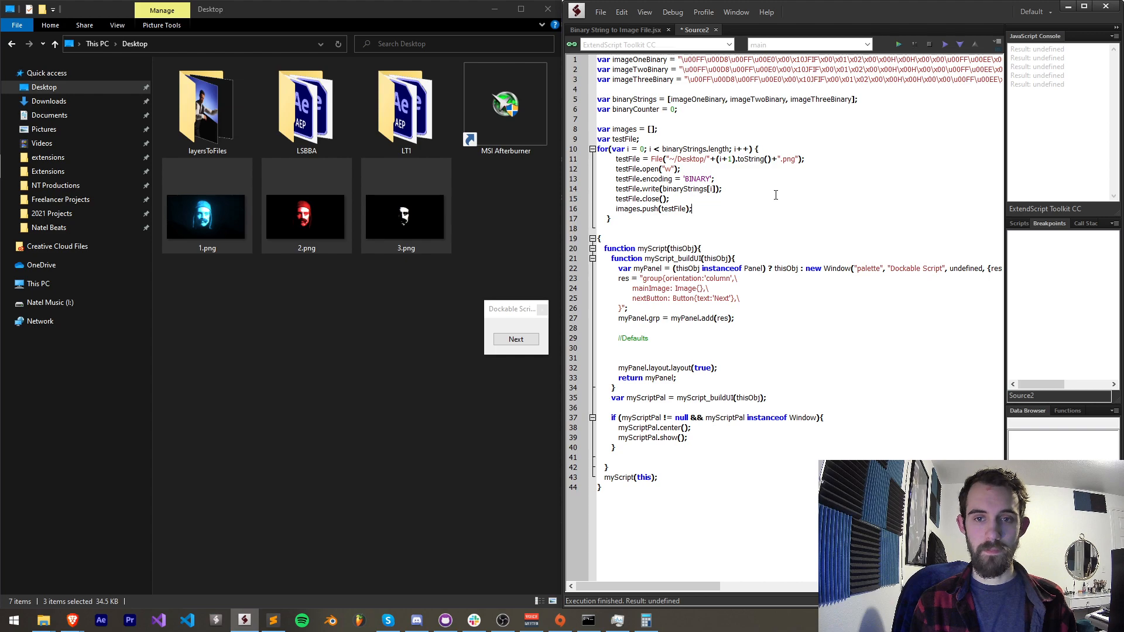
drag(617, 199, 642, 208)
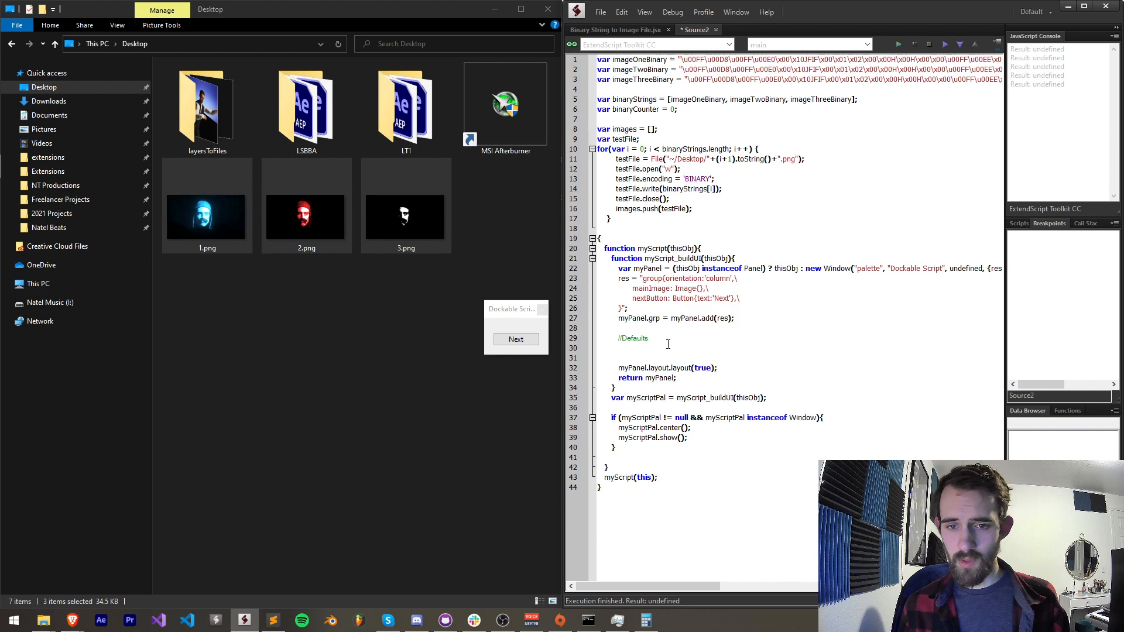
Set mainImage.image to ScriptUI.newImage(images[binaryCounter]) so the first picture shows on open.
text(myp)
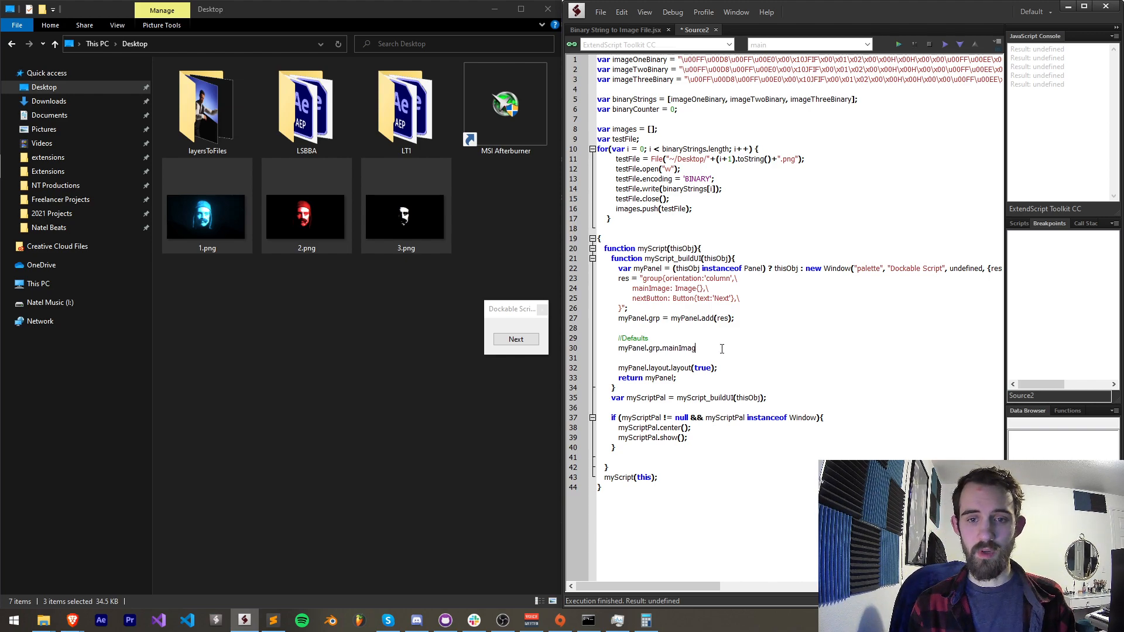
text(.image = ScriptUI.)
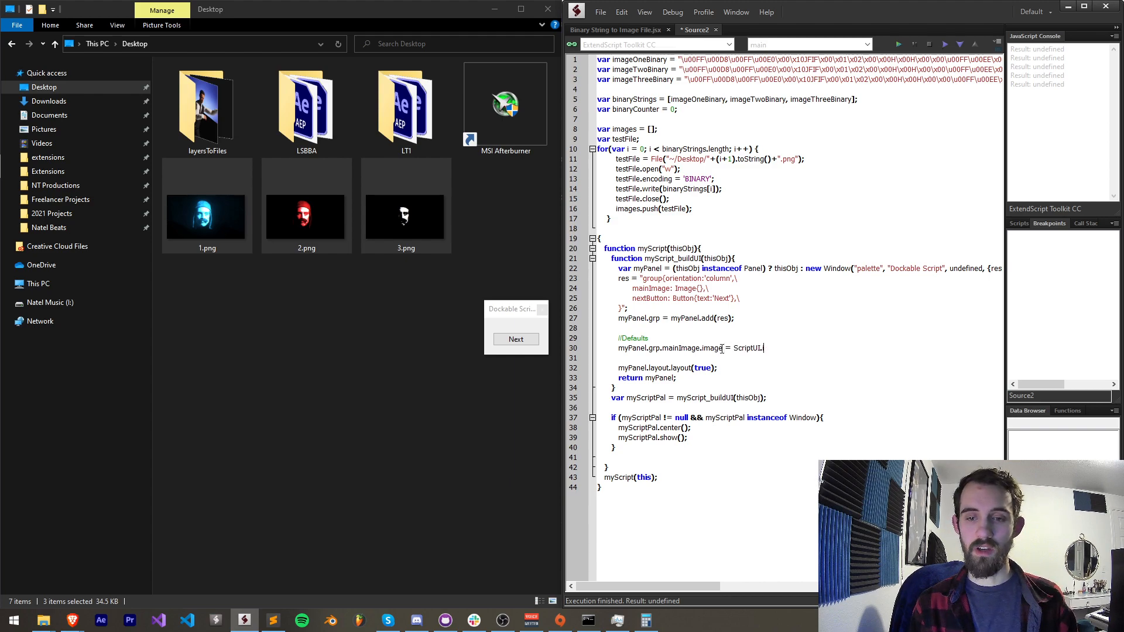
text(newImage)
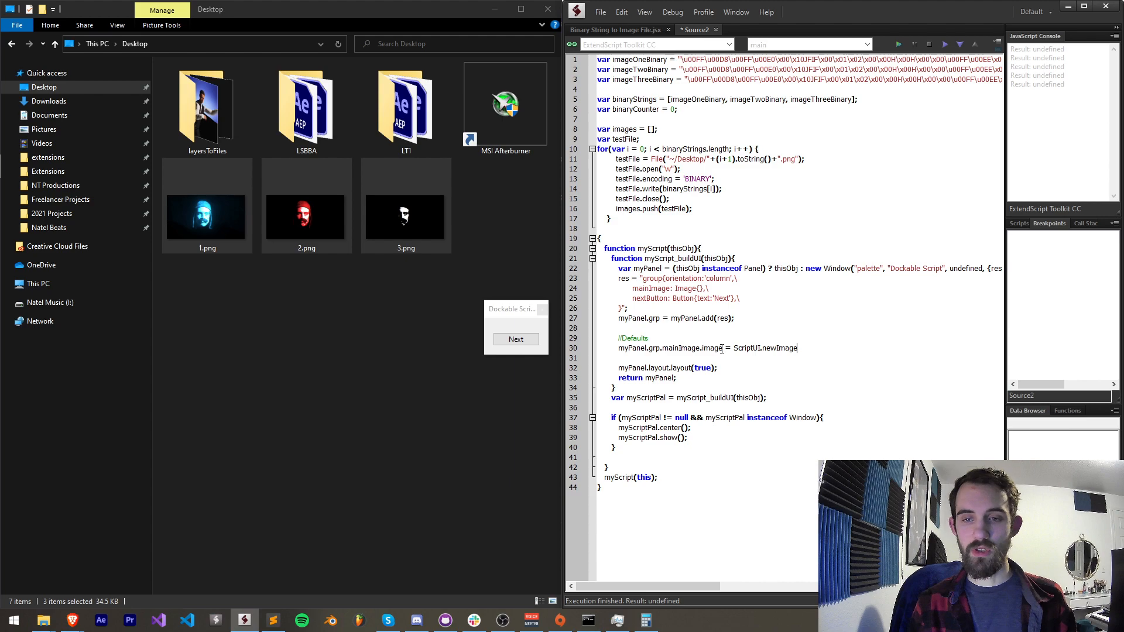
text(();)
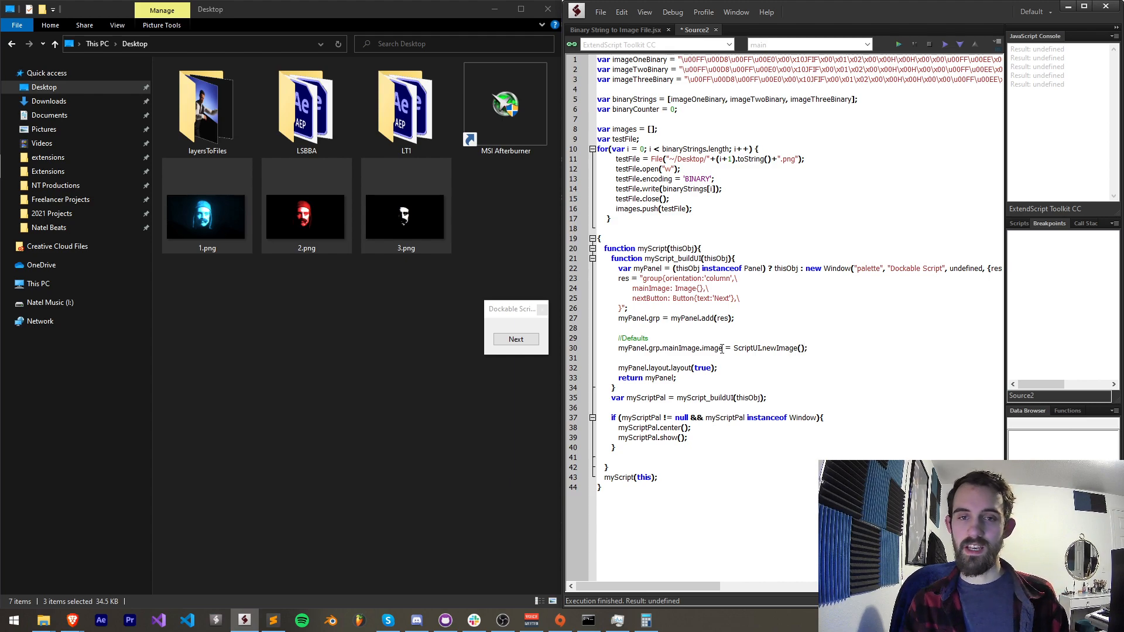
text(images)
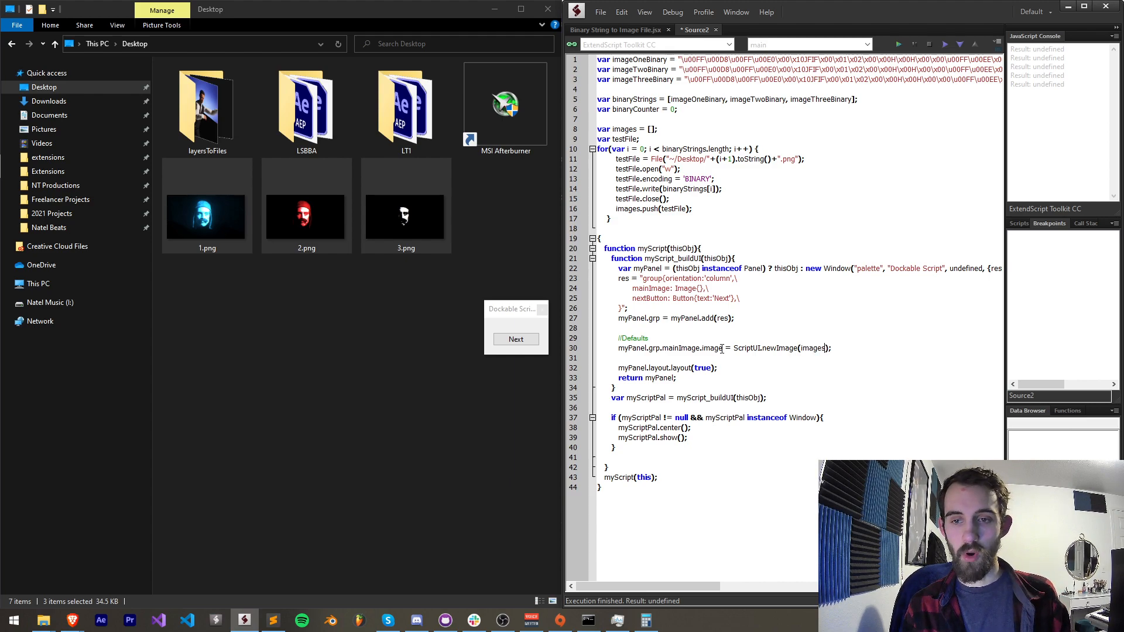
text([])
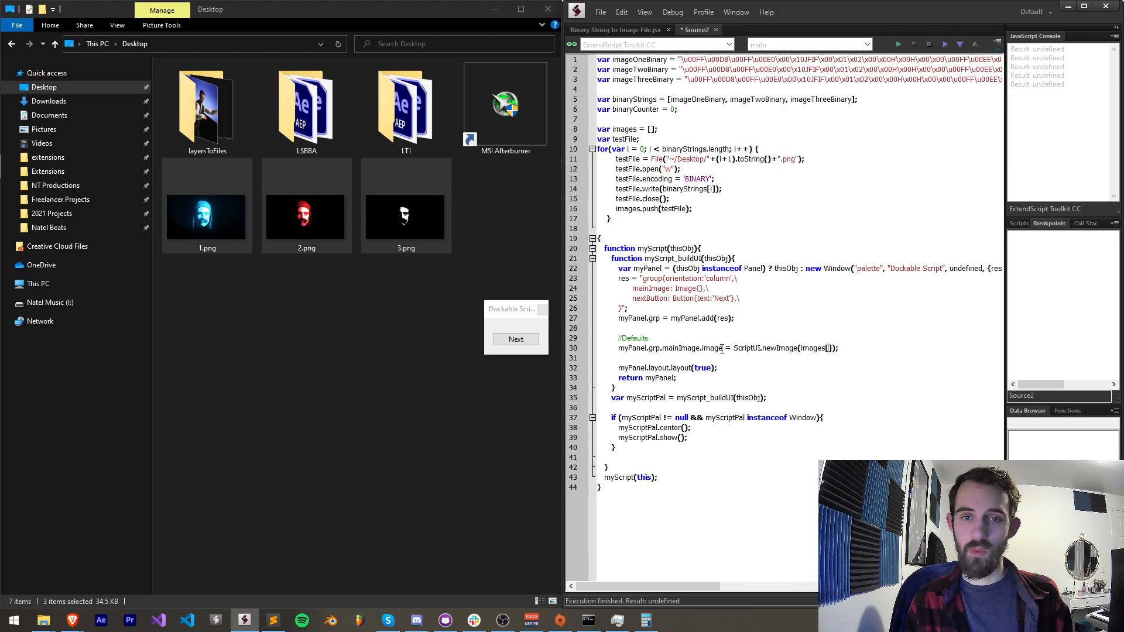
text(binaryCounter)
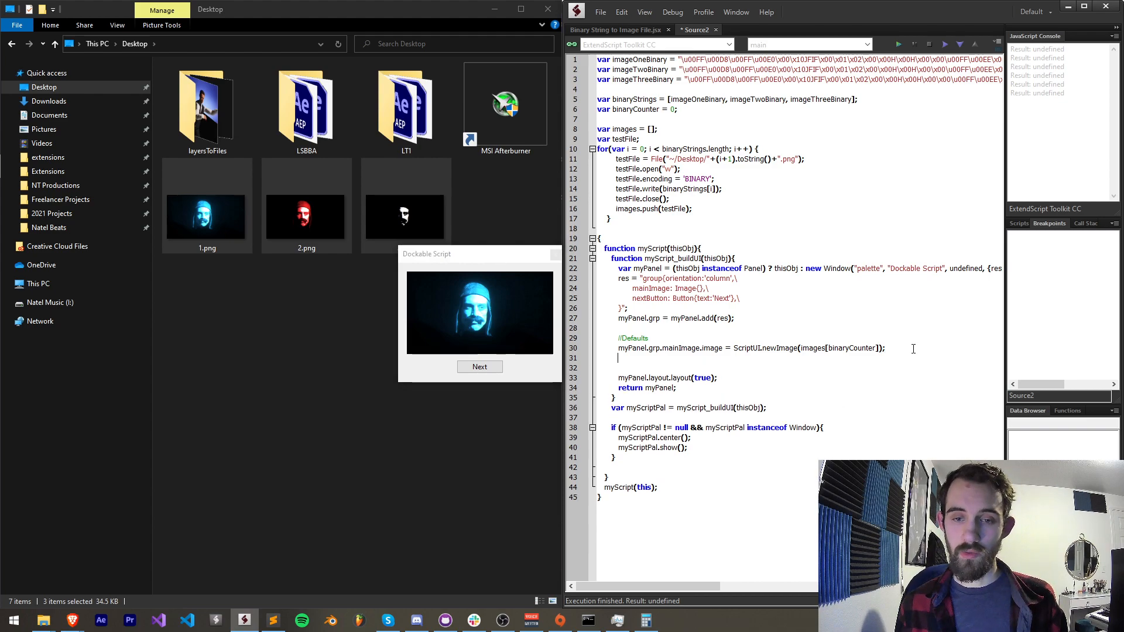
Write nextButton.onClick to increment binaryCounter and reset it past images.length-1.
text(myPanel.grp.new)
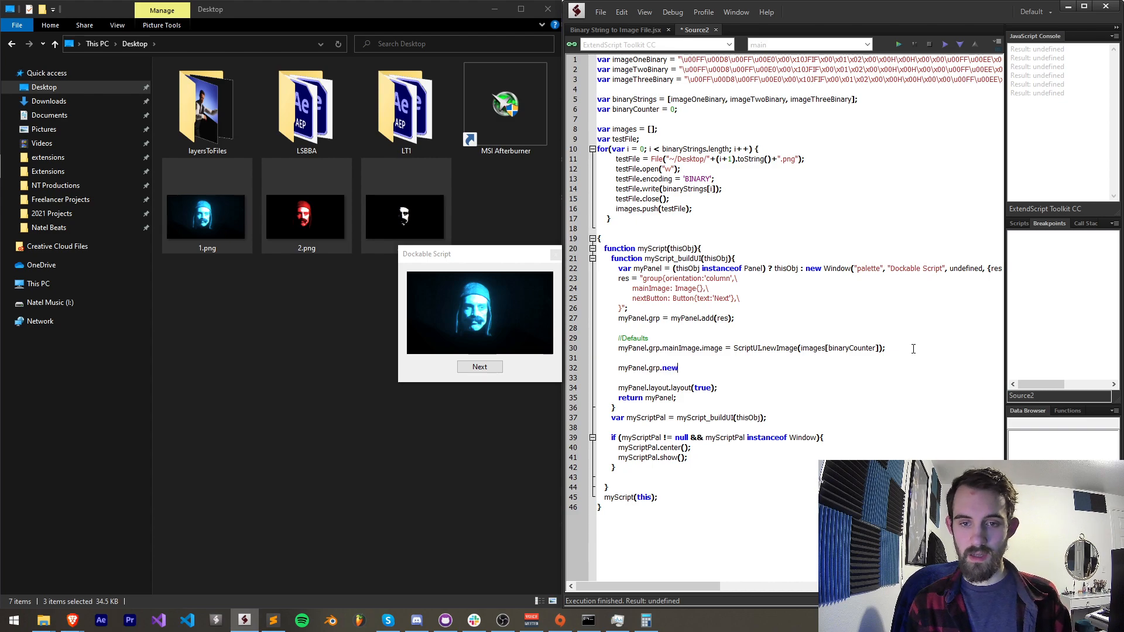
text(extButton.o)
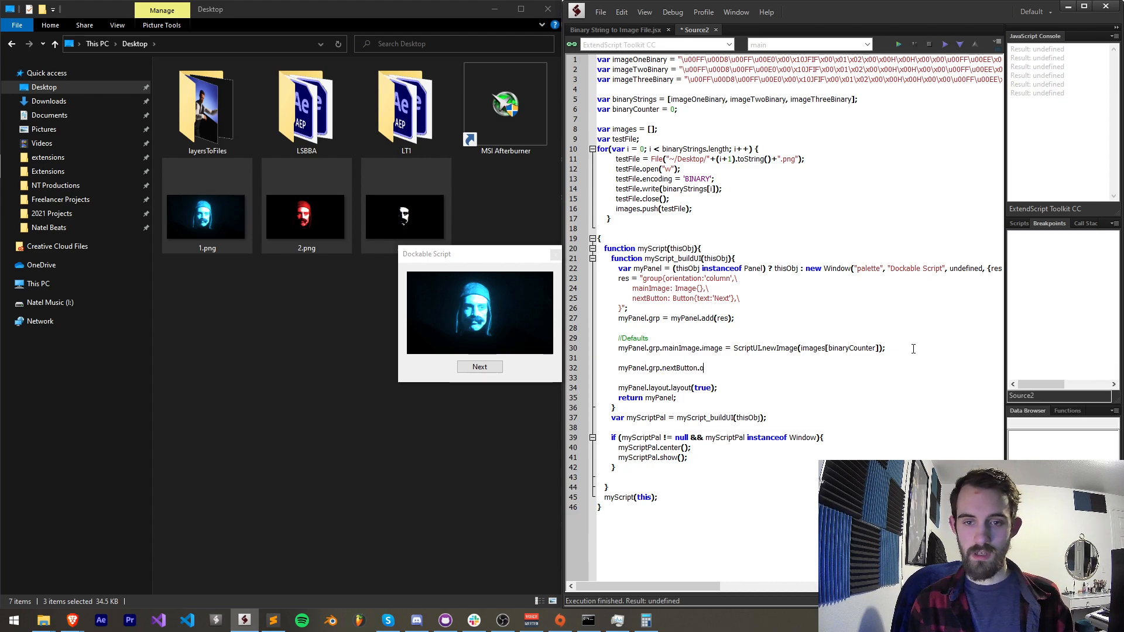
text(nClick = function() {)
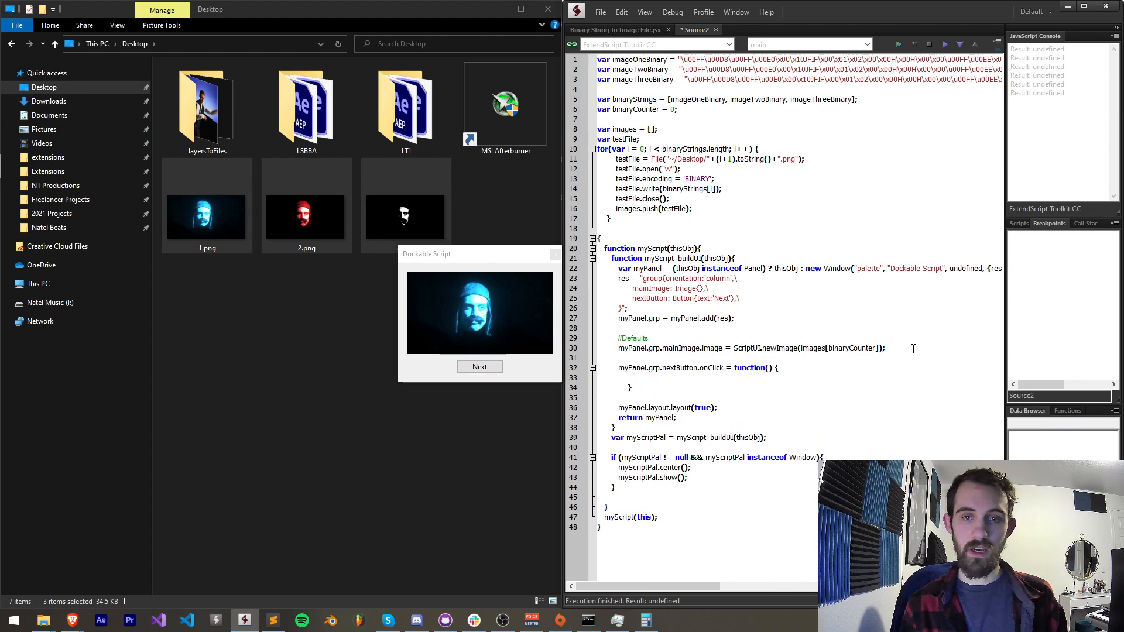
text(binarCounter)
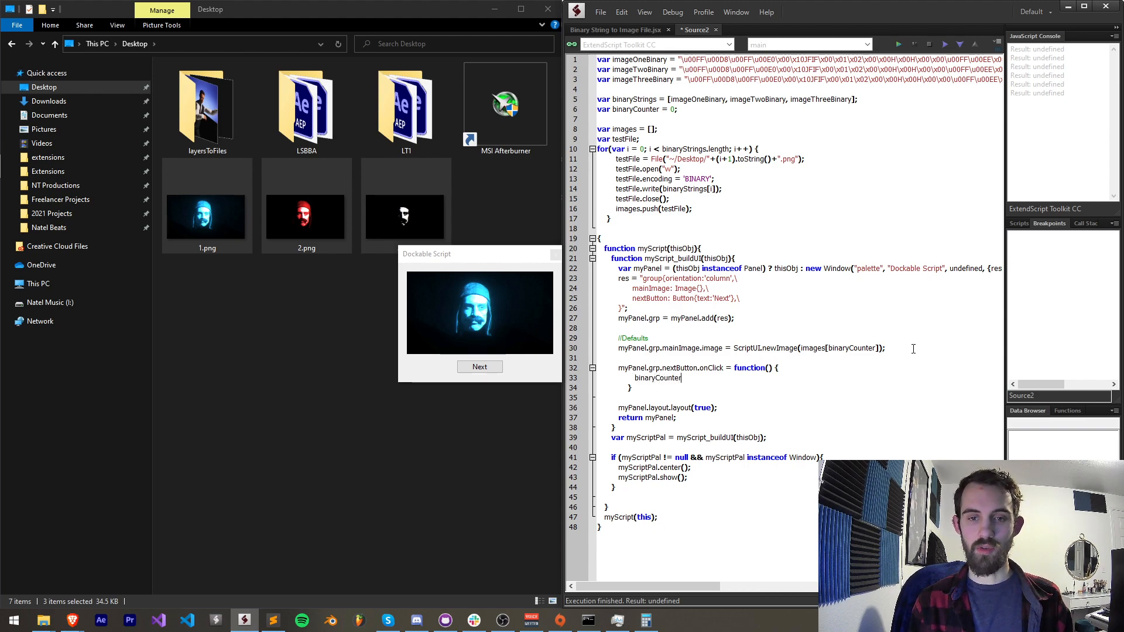
text(++;)
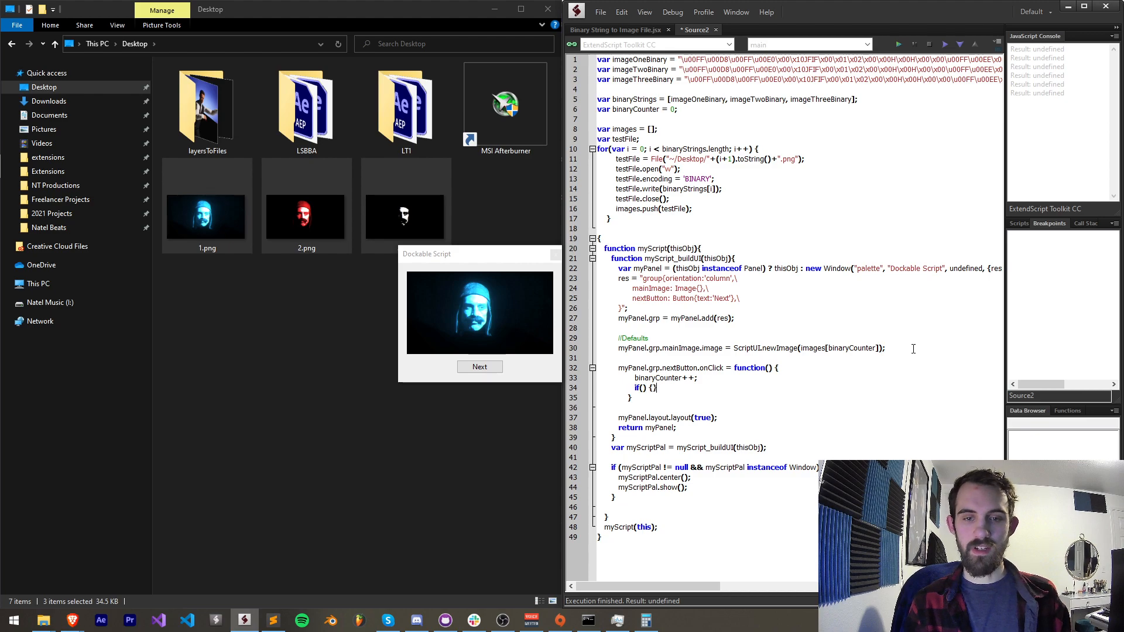
text(binarC)
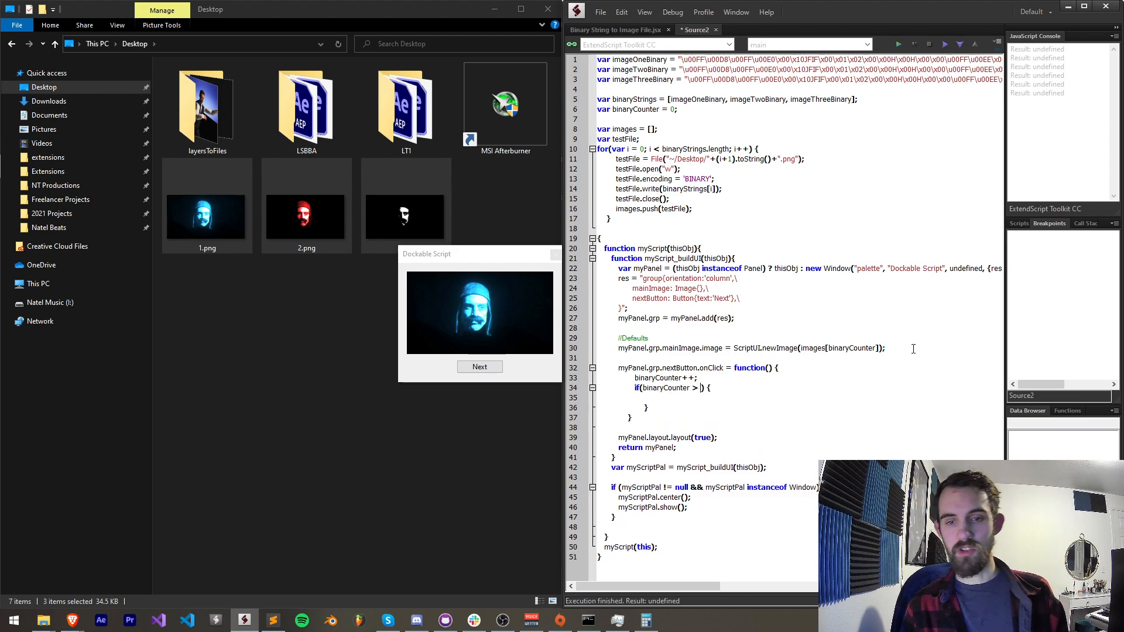
text(images.length-1)
click(808, 397)
text(binaryCounter = 0;)
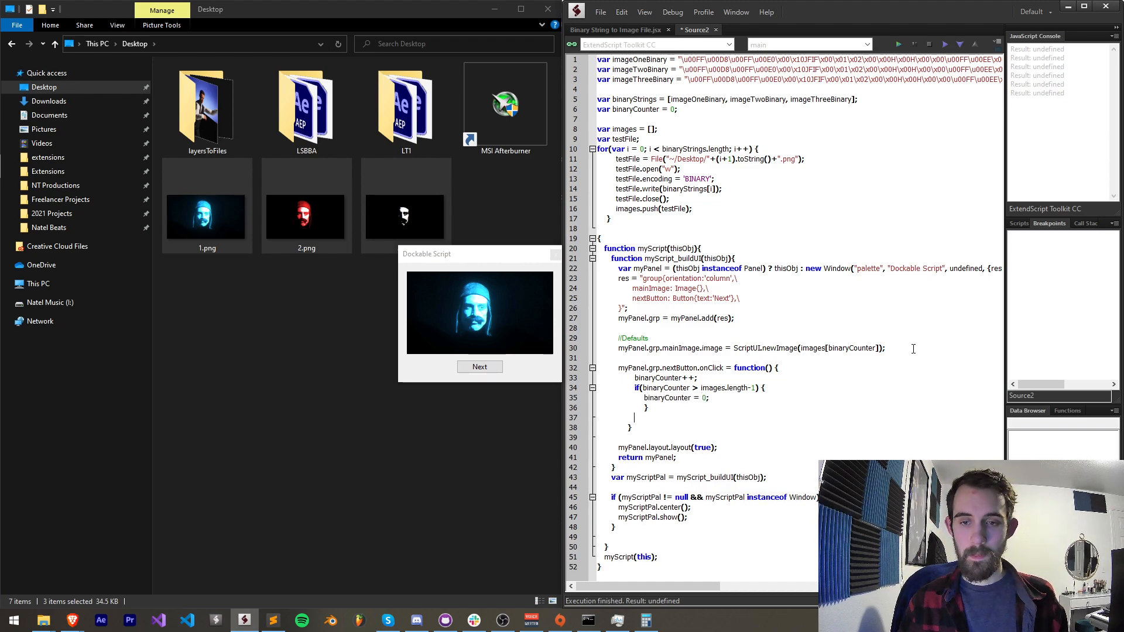
Reuse the mainImage assignment in the handler, run, and press Next twice to reach the third image.
triple_click(751, 348)
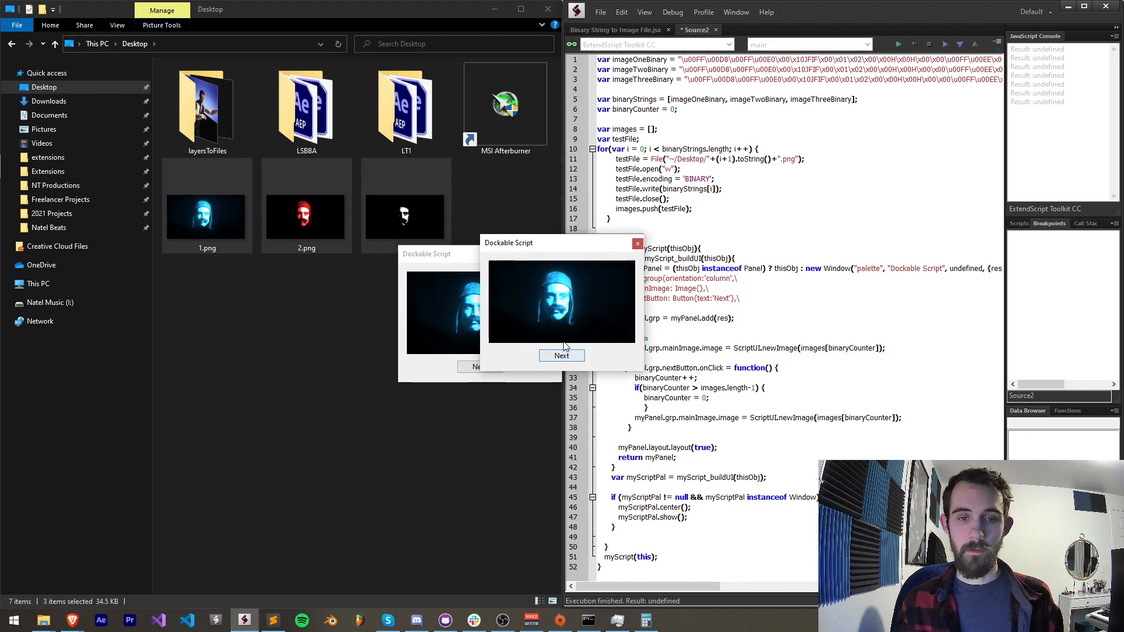
click(561, 356)
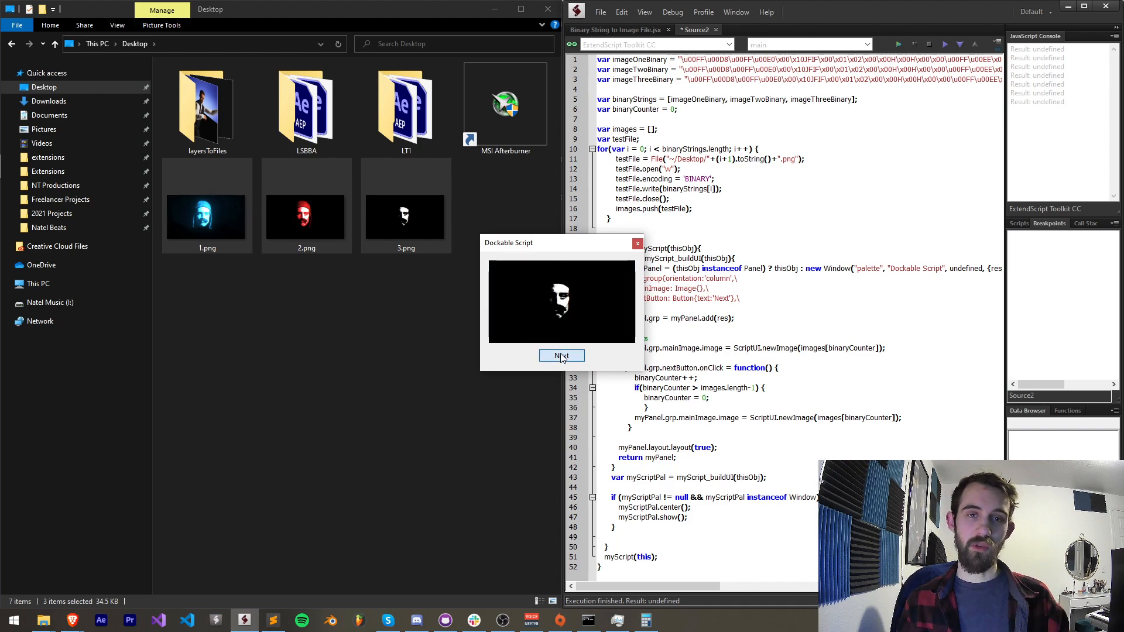
click(561, 356)
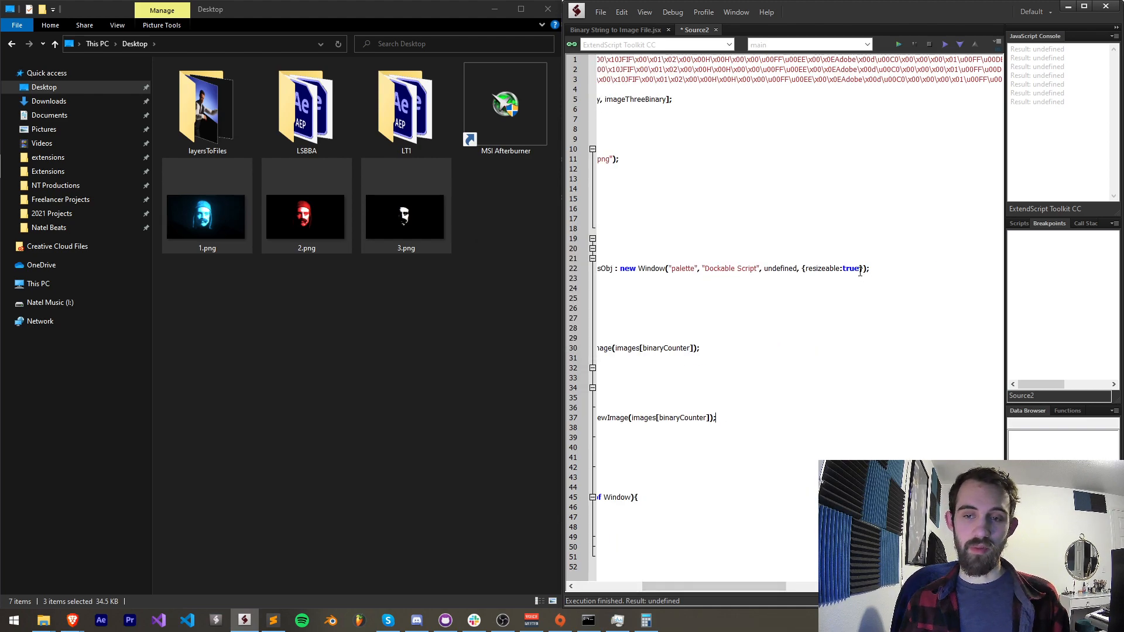
Add closeButton: Button({text:'Close'}) to the panel's group resource.
text(,)
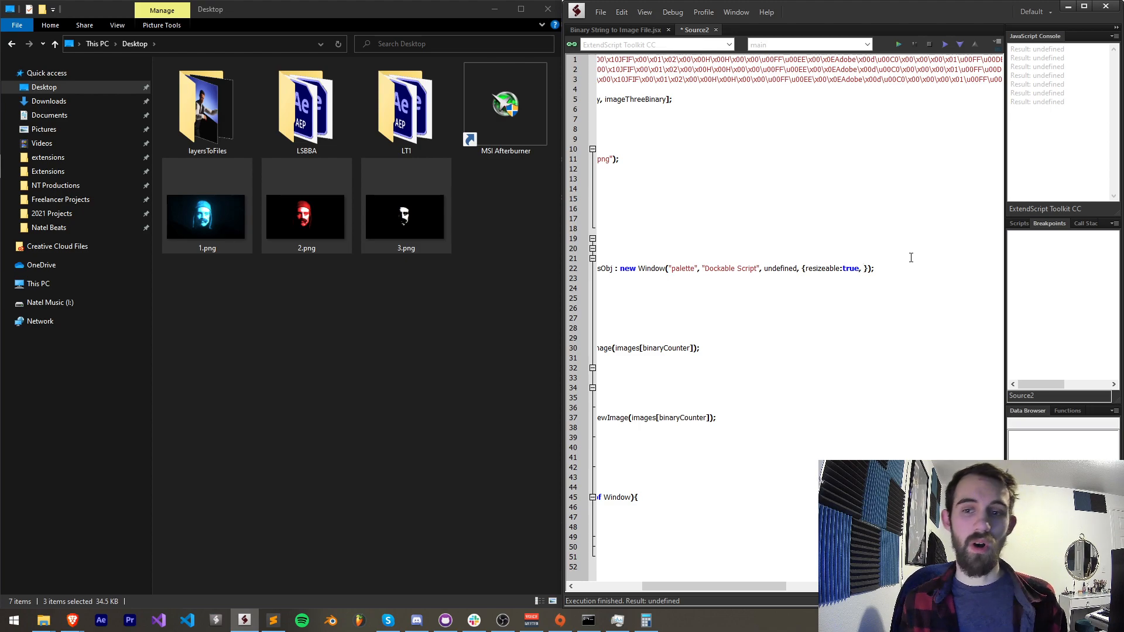
text(clos)
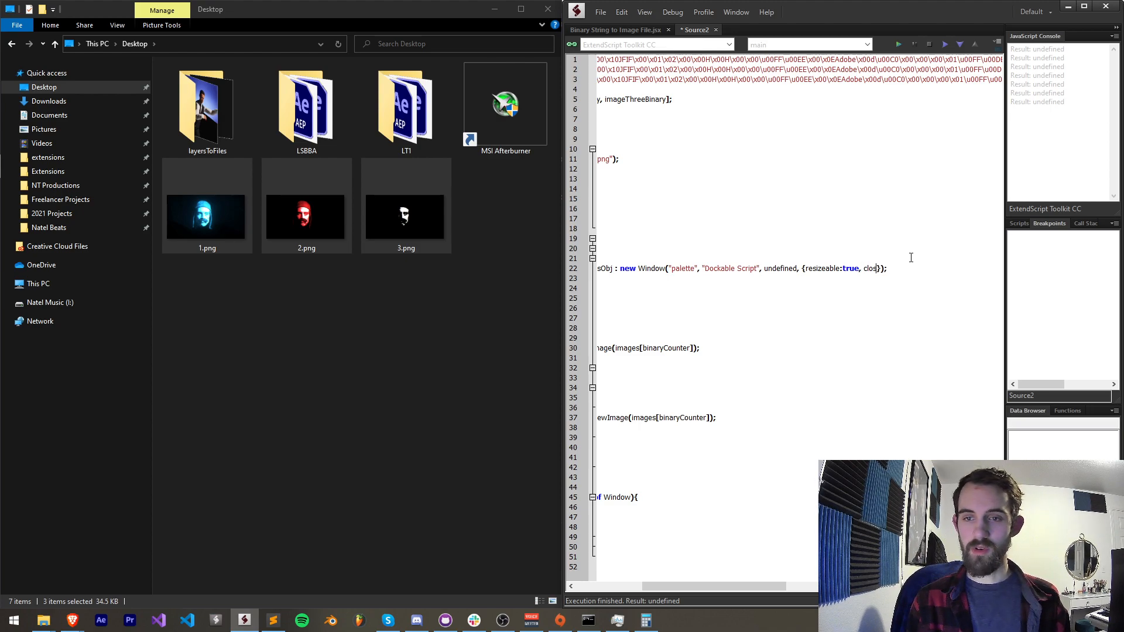
text(closeButton: false)
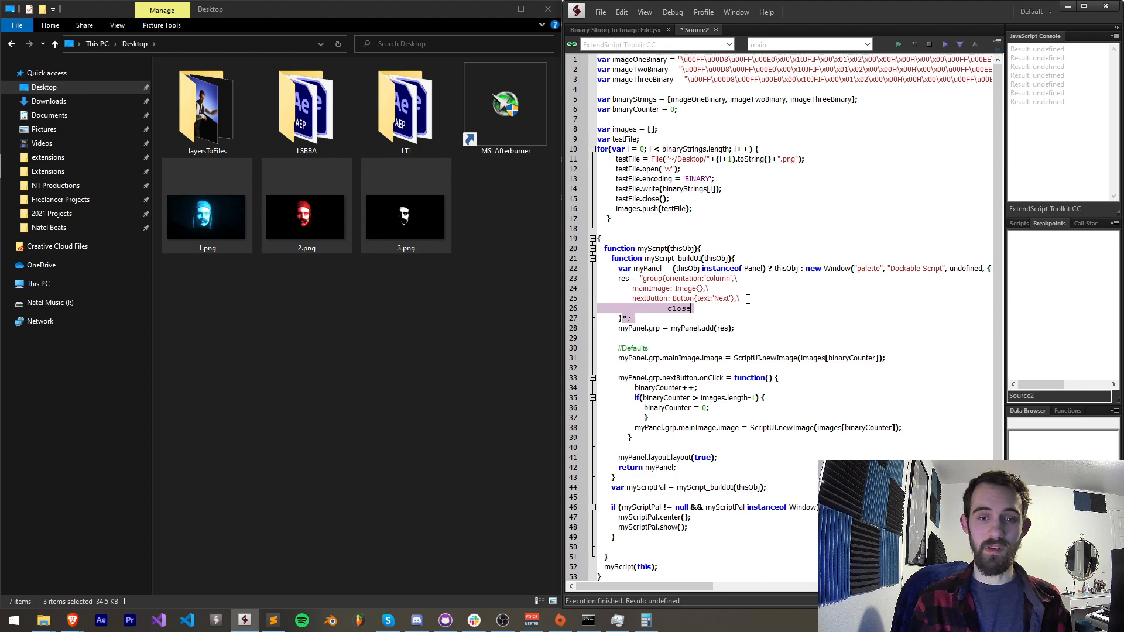
text(closeButton: Button()
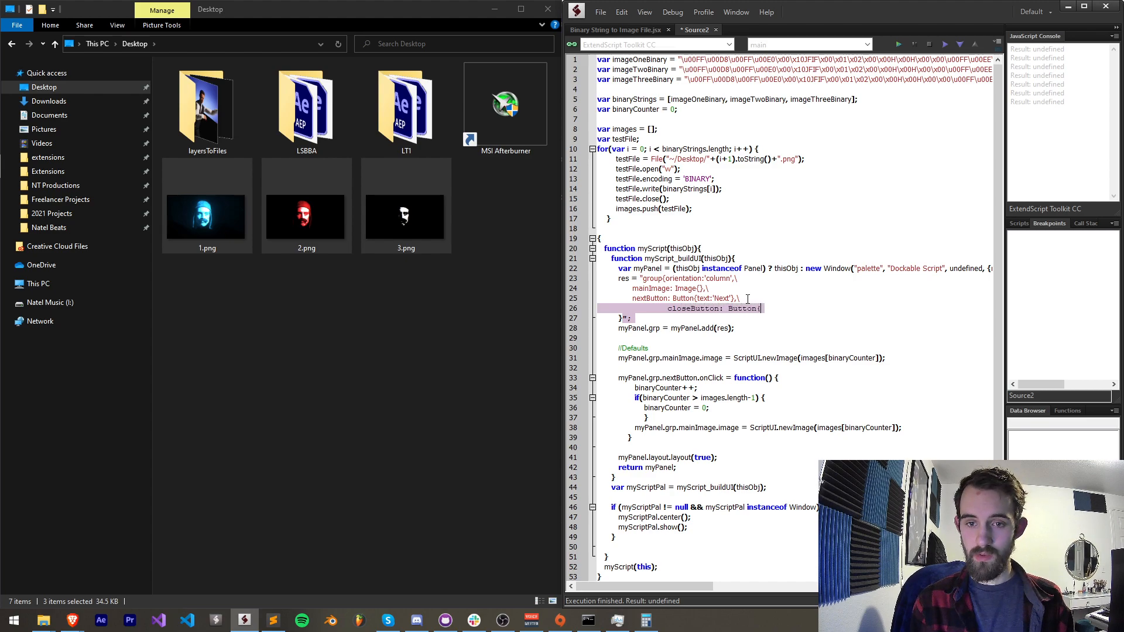
text(text:'Close'},\)
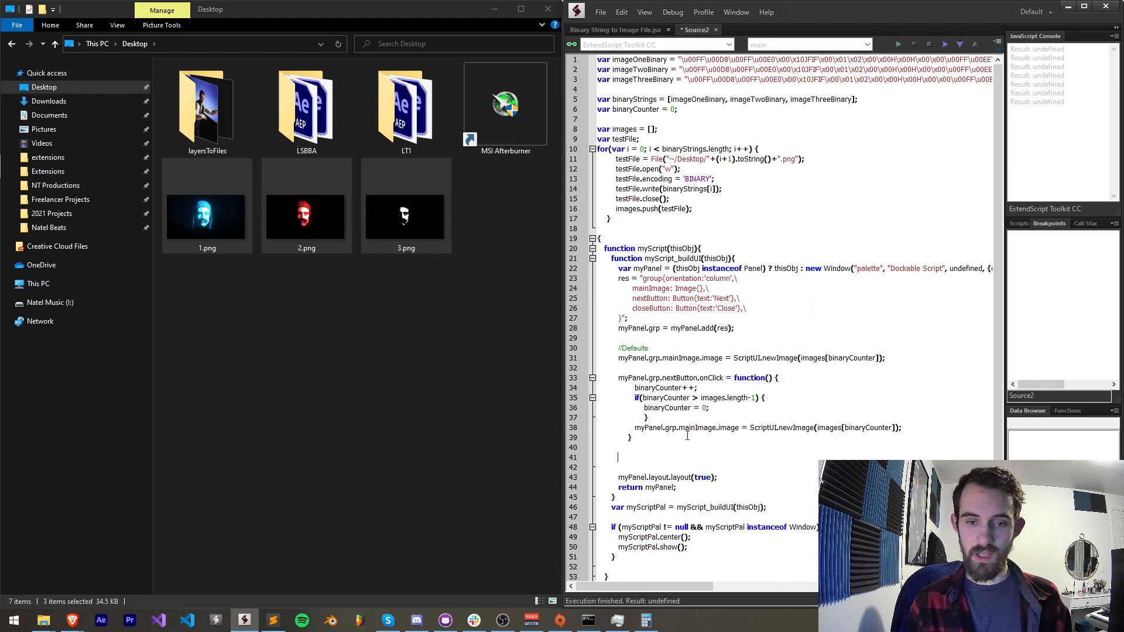
Give closeButton an onClick that removes every images[i] and closes myPanel, then run and press Close.
text(myPanel.)
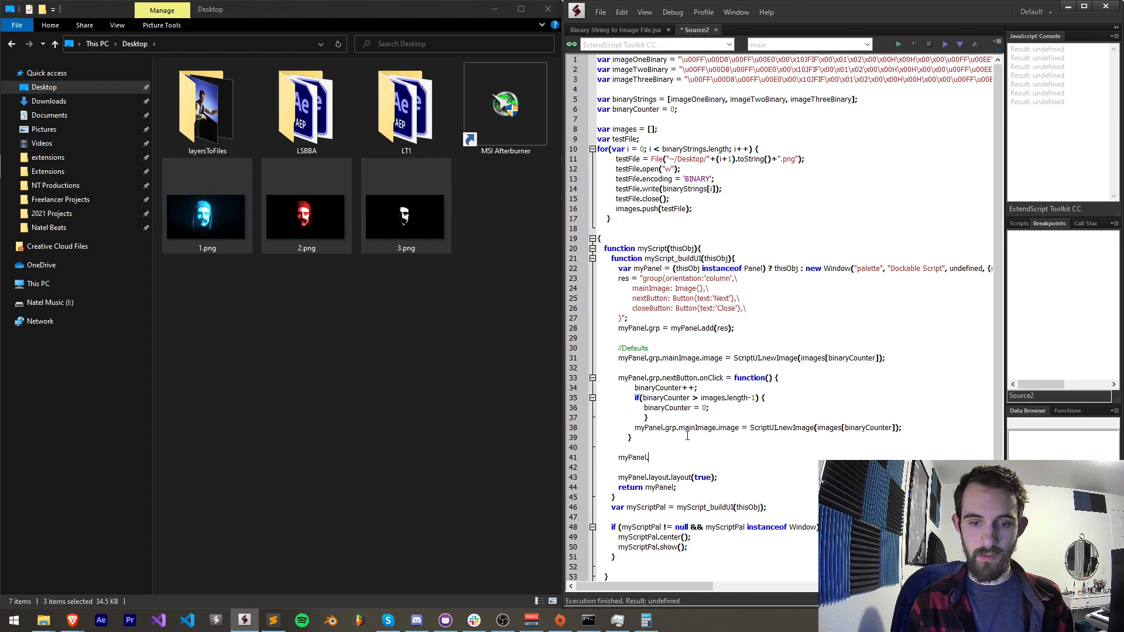
text(grp.closeButton.onClick = function() {)
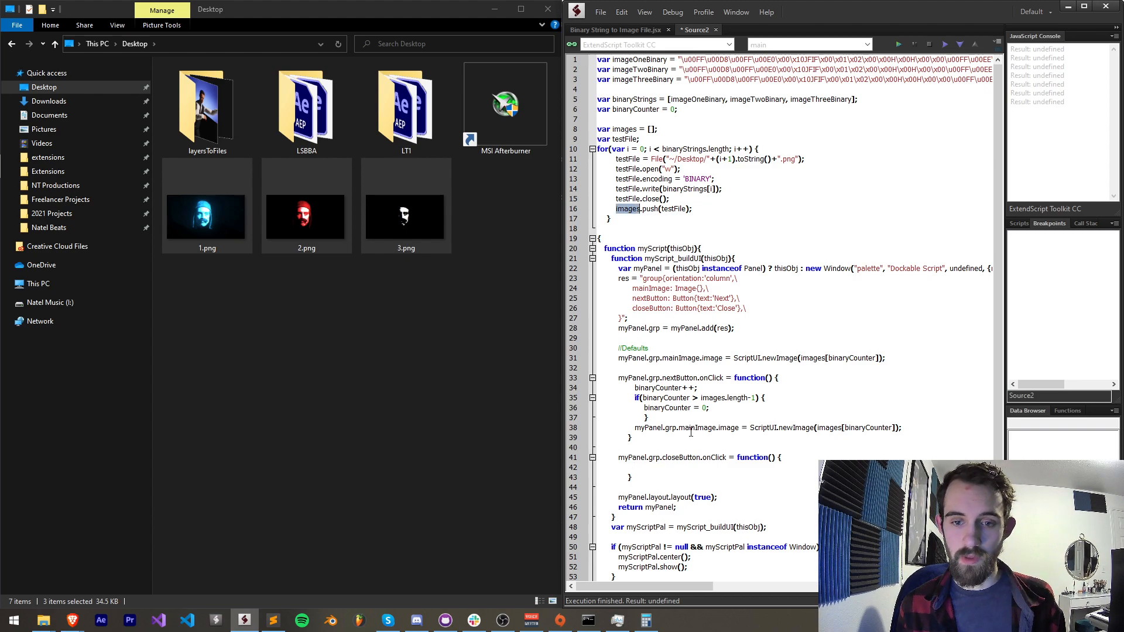
text(for() {)
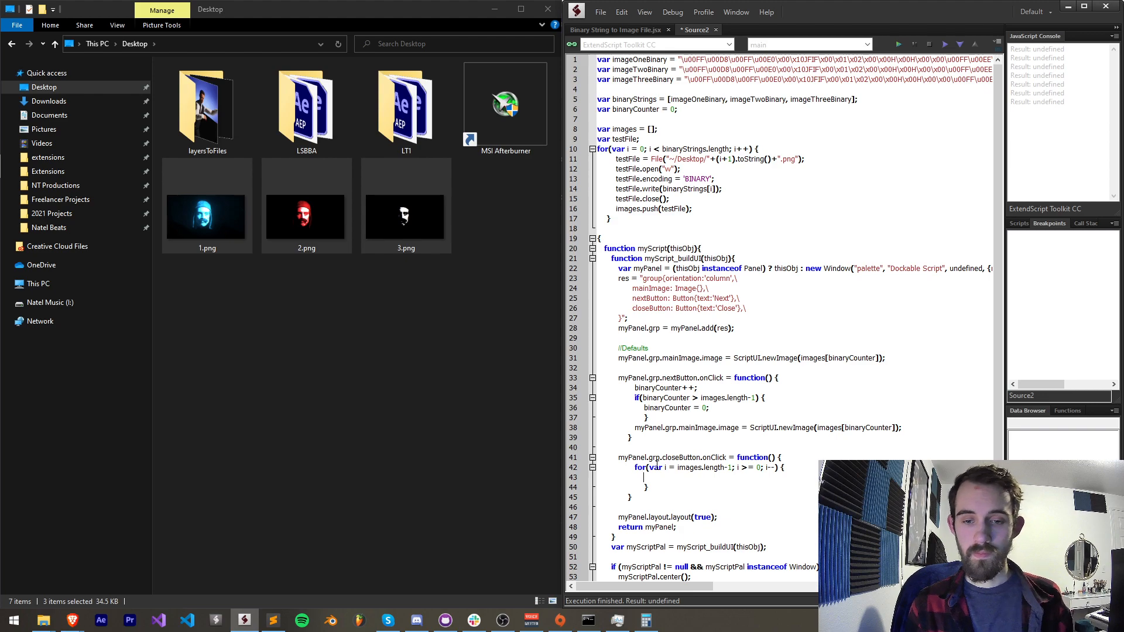
text(images[i])
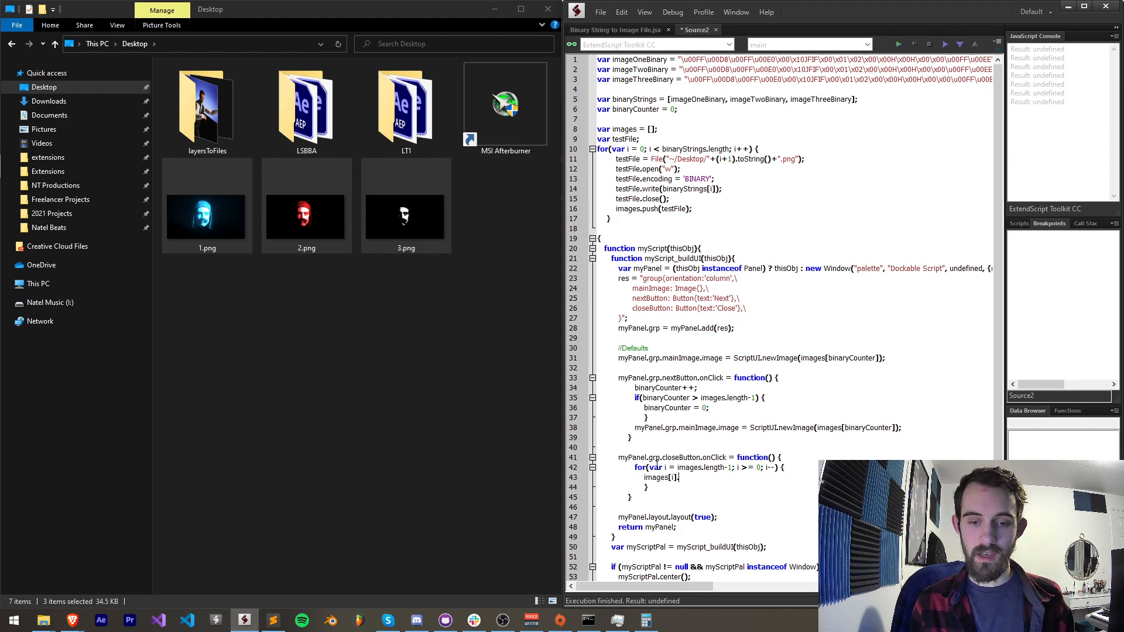
text(.remove();)
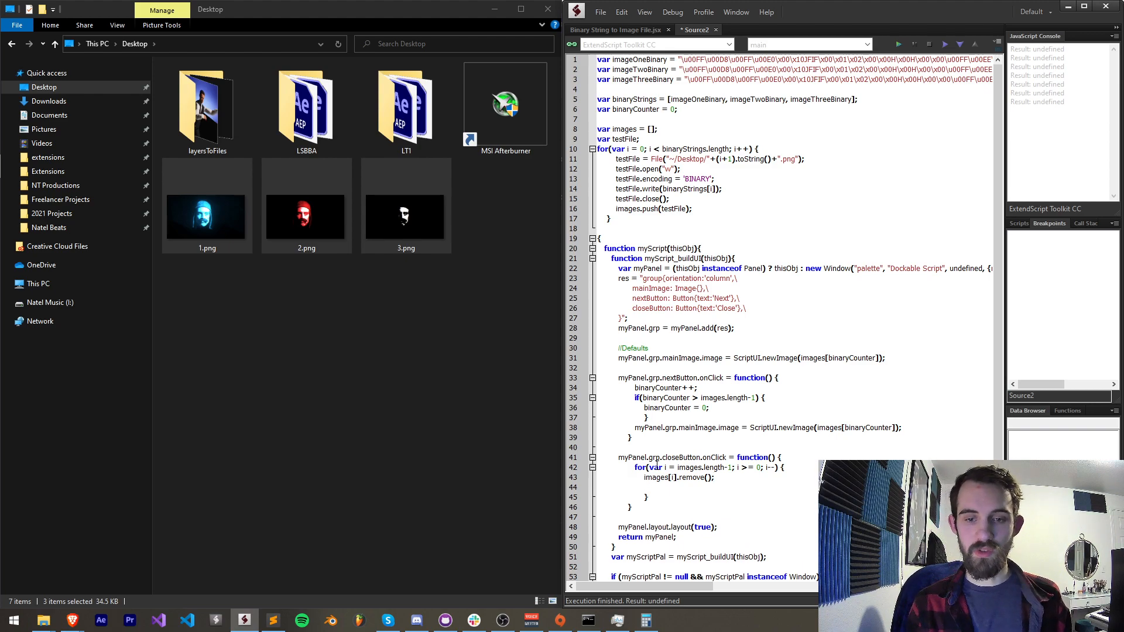
text(myPanel.close();)
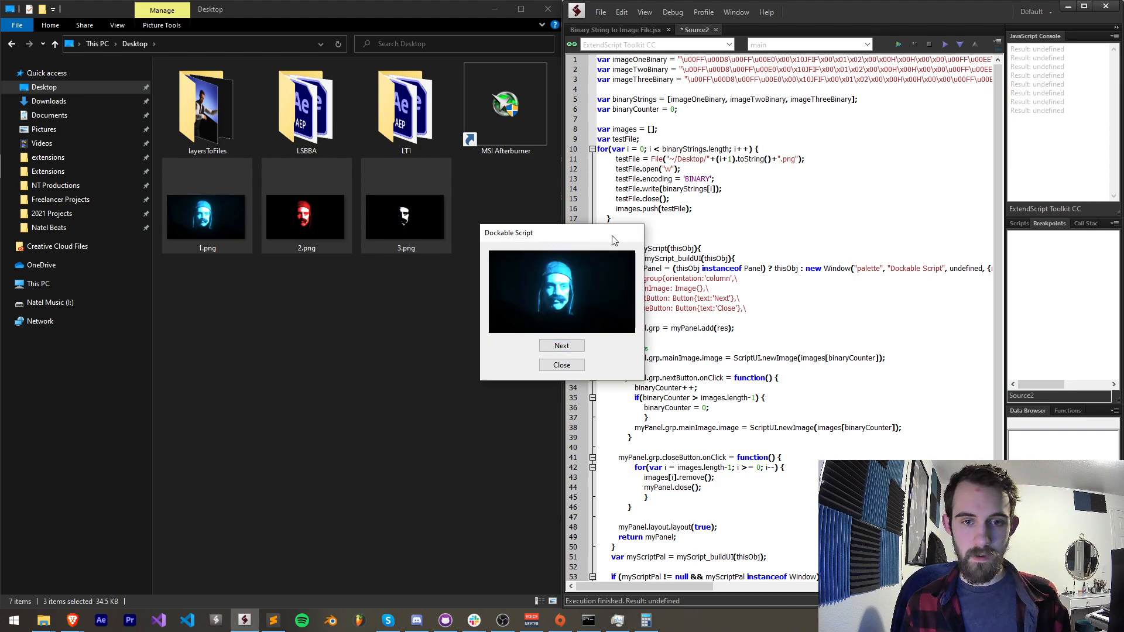
click(561, 366)
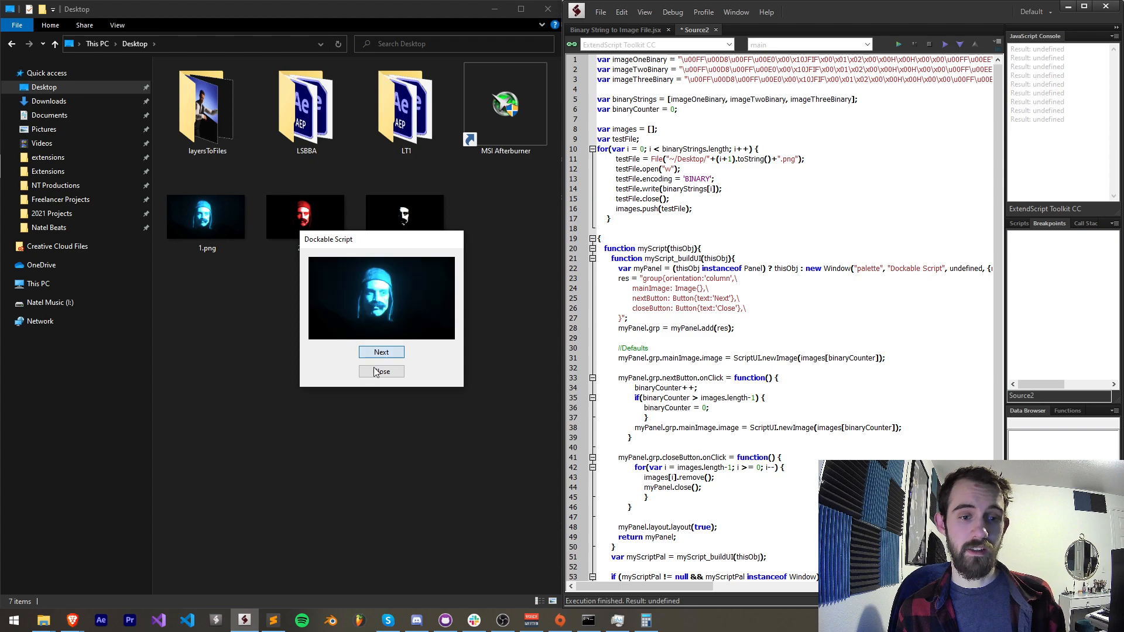
click(380, 371)
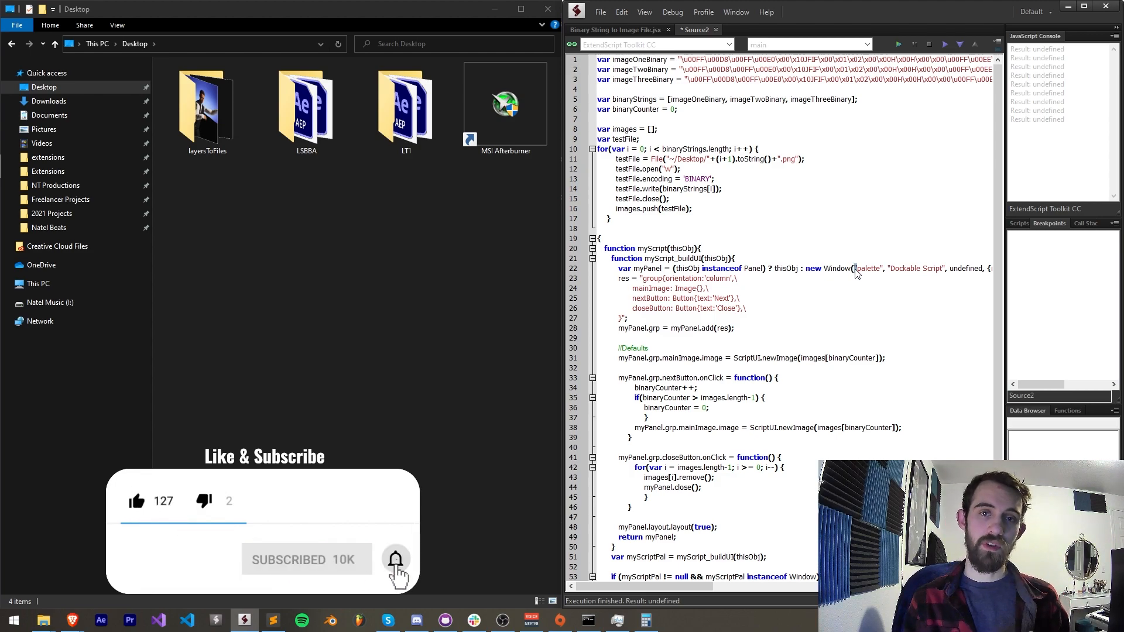
Bring up the channel's Join dialog and view the Premium Supporter tier's perks.
click(394, 560)
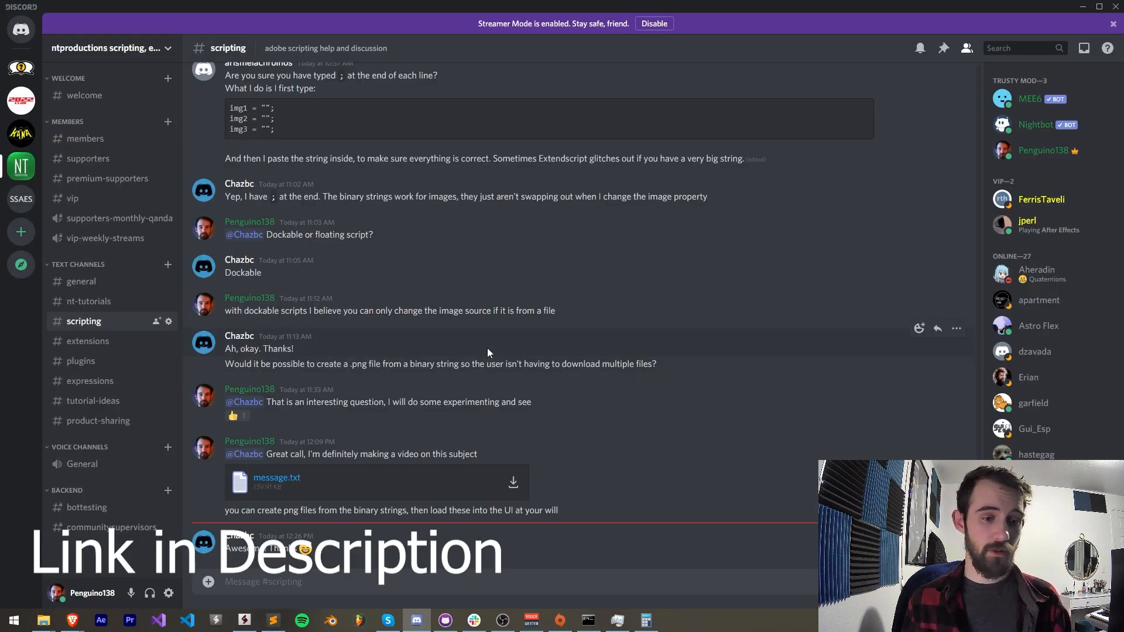
mouse_move(125, 360)
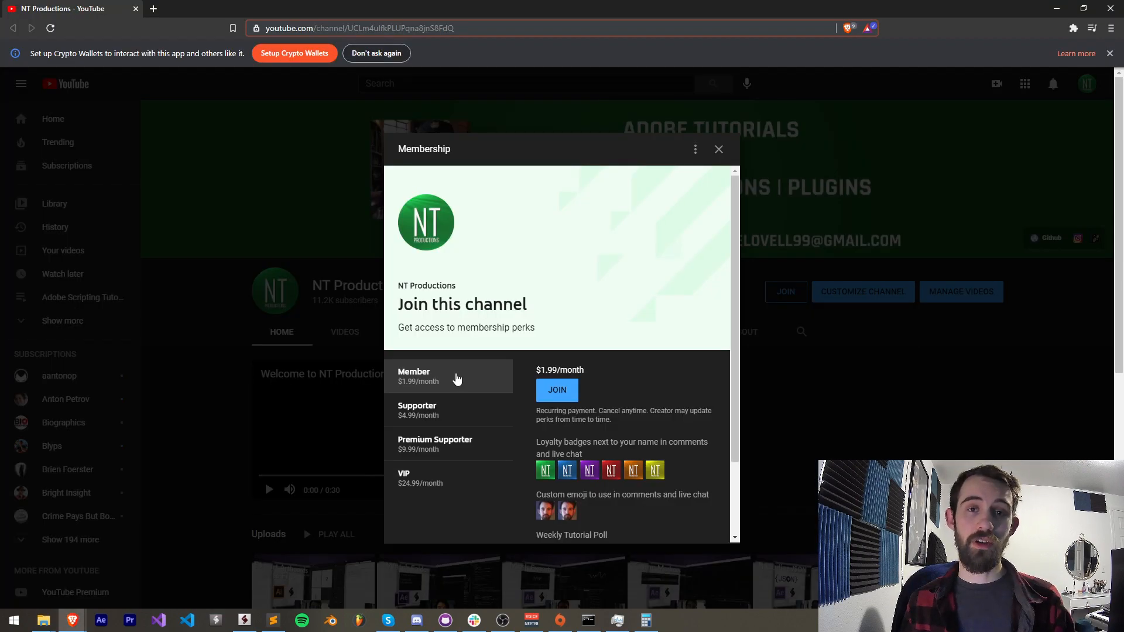
mouse_move(445, 415)
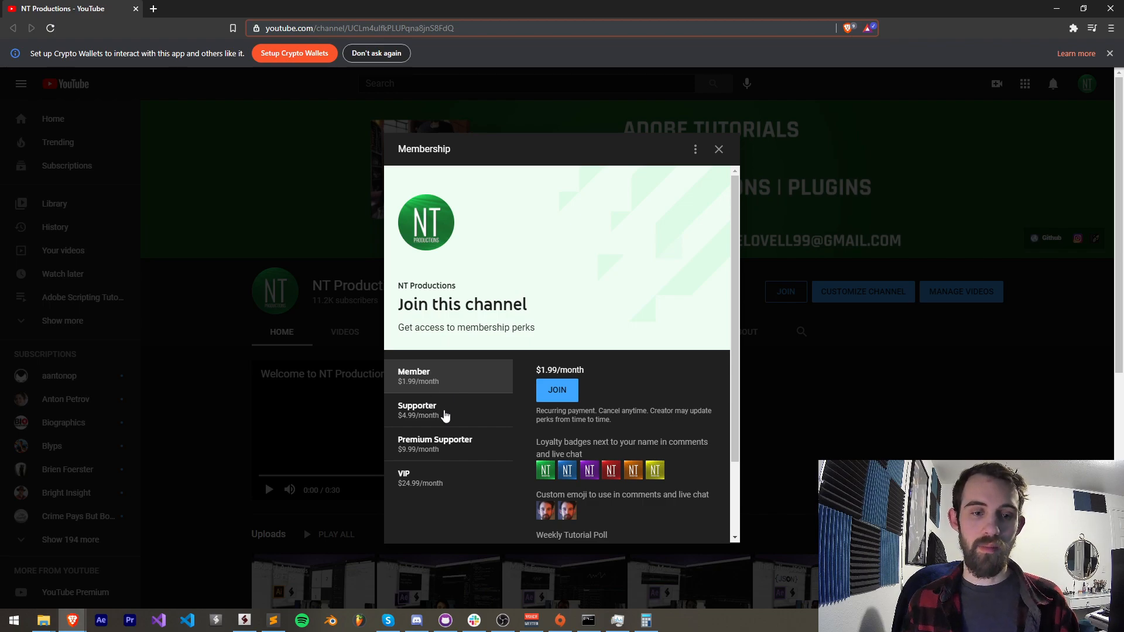
click(436, 443)
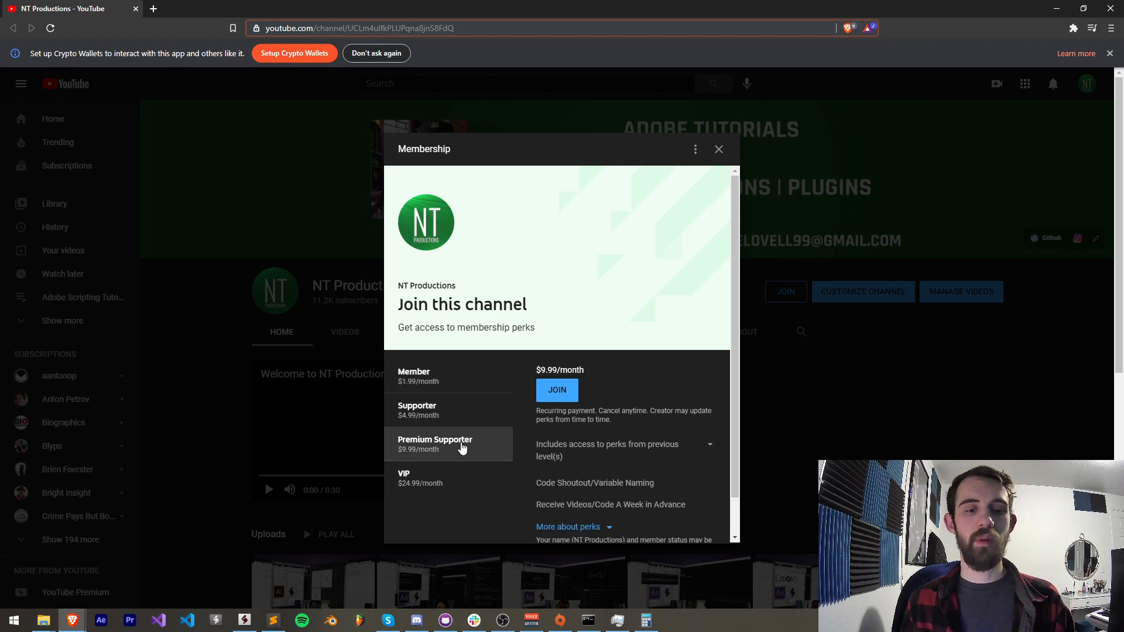